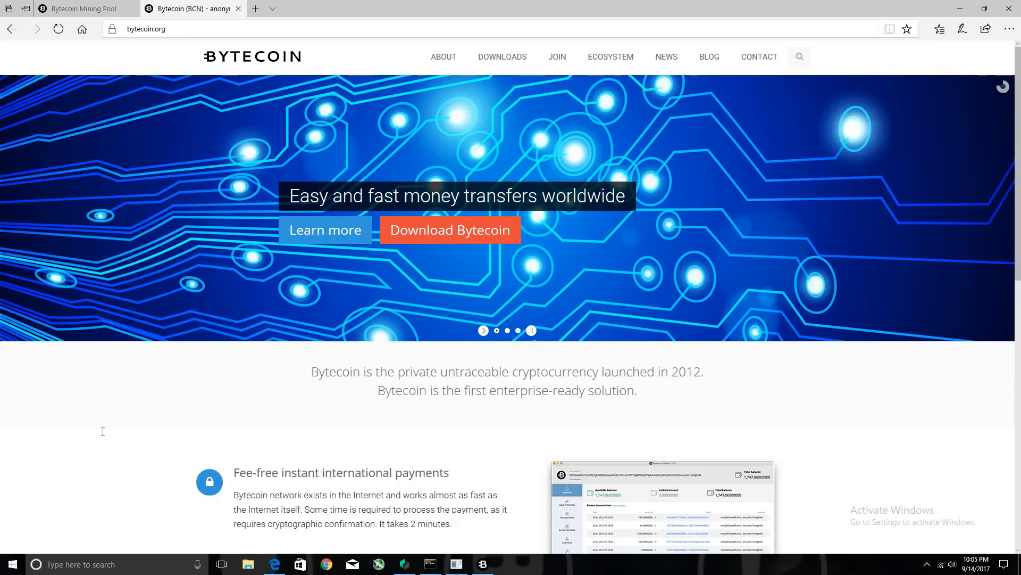
# Show the News page with the New Bytecoin Roadmap article and its timelines
pyautogui.click(666, 57)
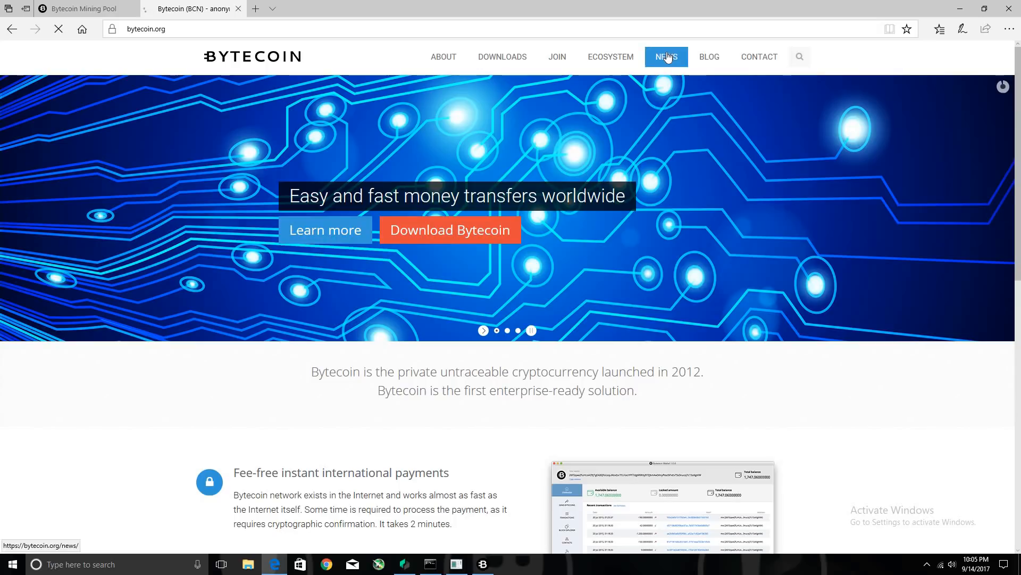
pyautogui.click(666, 56)
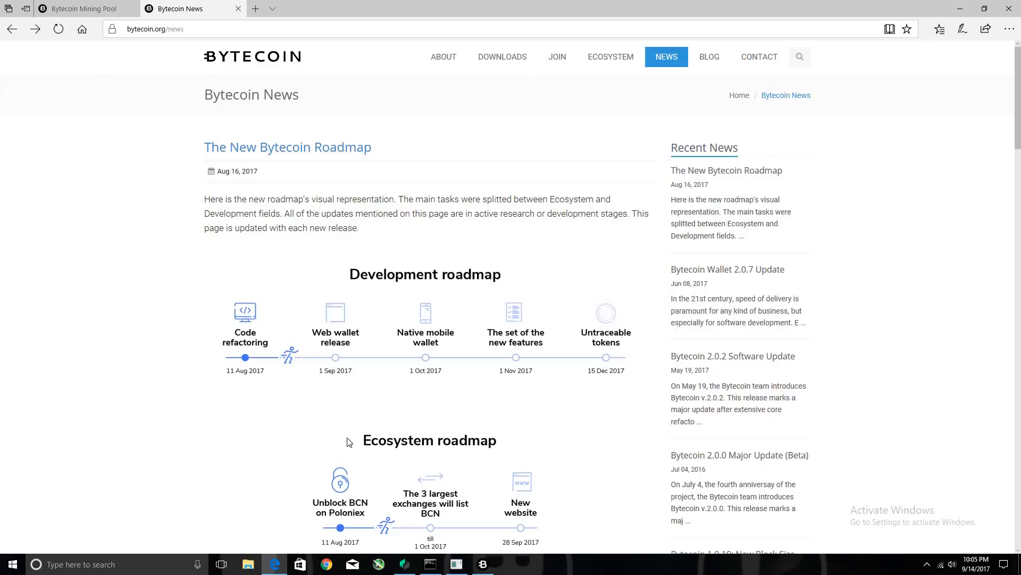
pyautogui.scroll(-3)
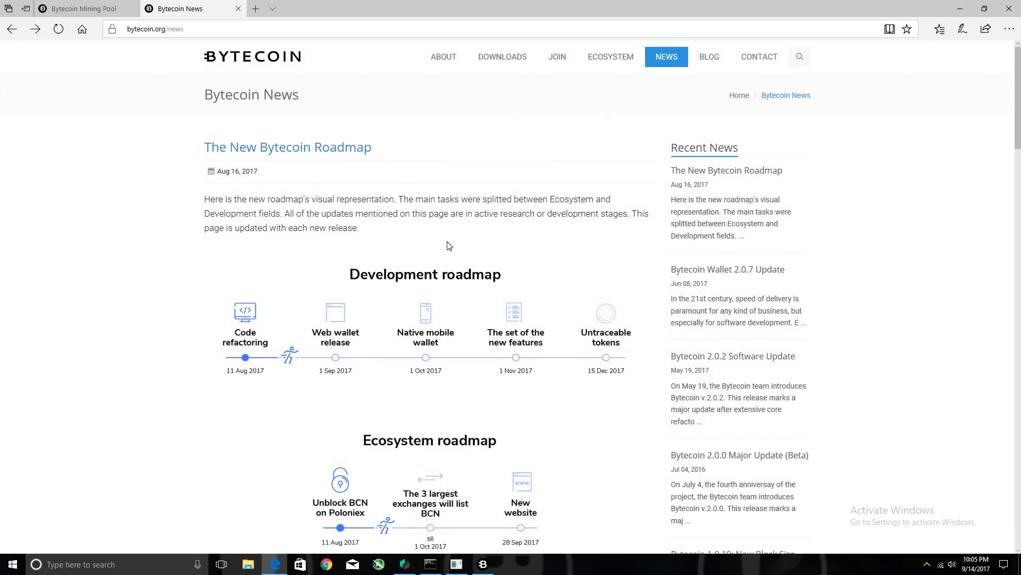
pyautogui.moveTo(511, 68)
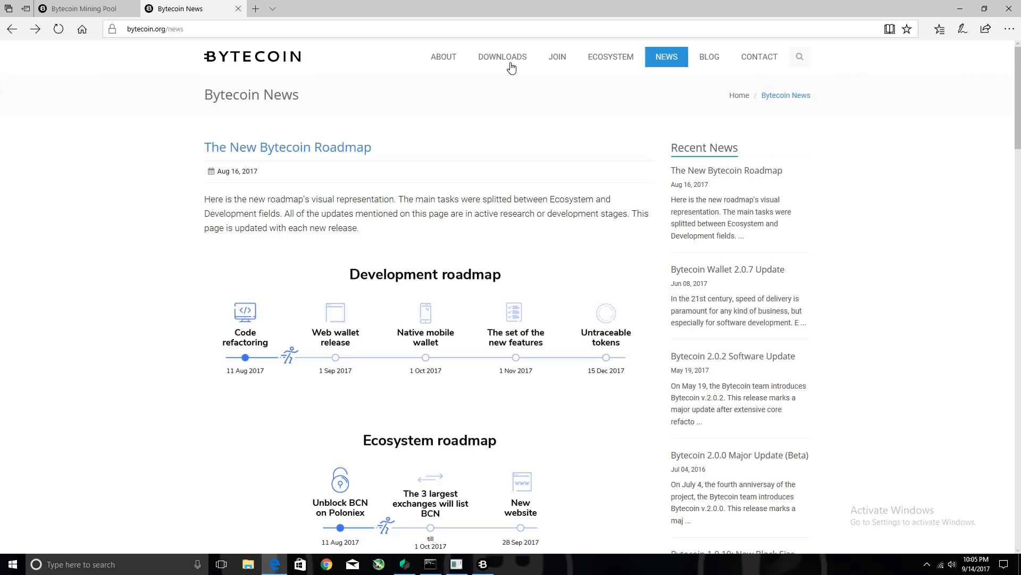
# From the Downloads page, save the Windows 64-bit Bytecoin Wallet zip to the computer
pyautogui.click(501, 57)
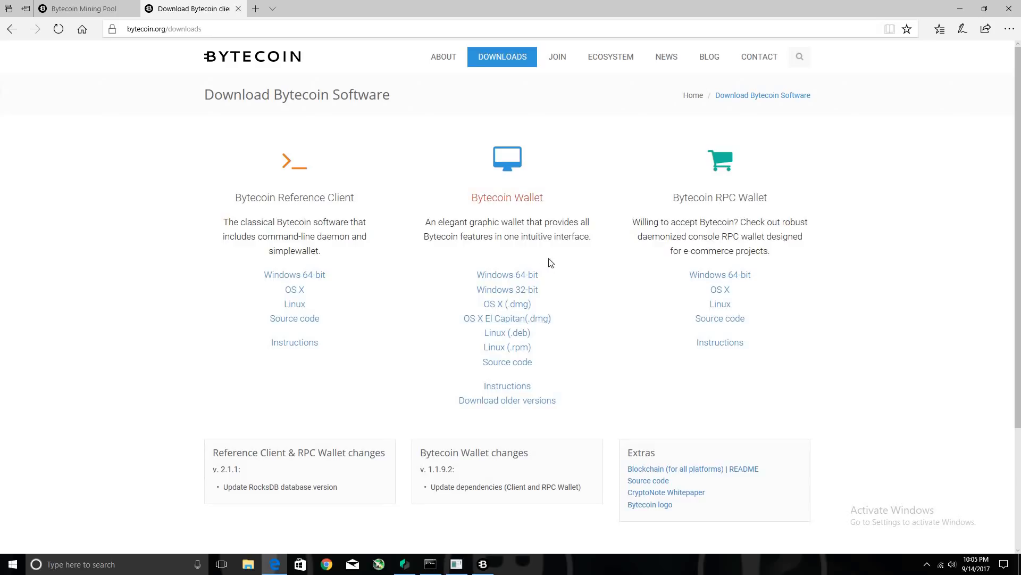
pyautogui.moveTo(515, 281)
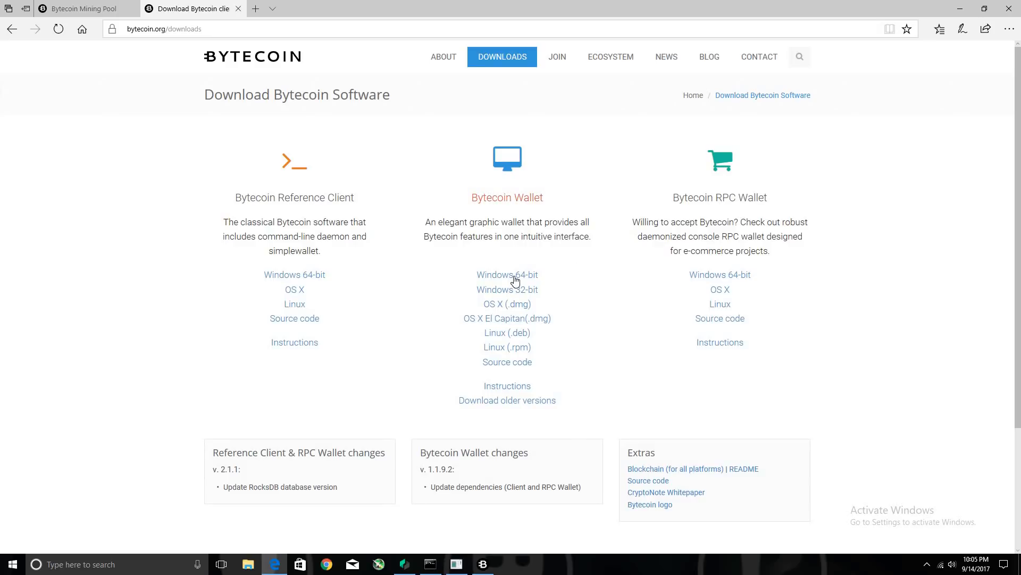
pyautogui.click(506, 274)
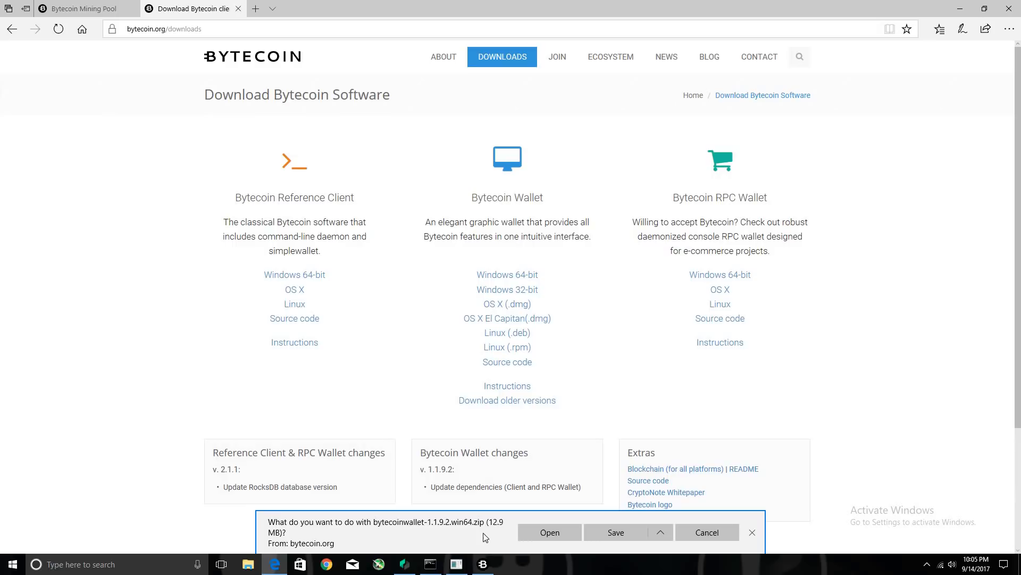
pyautogui.moveTo(614, 539)
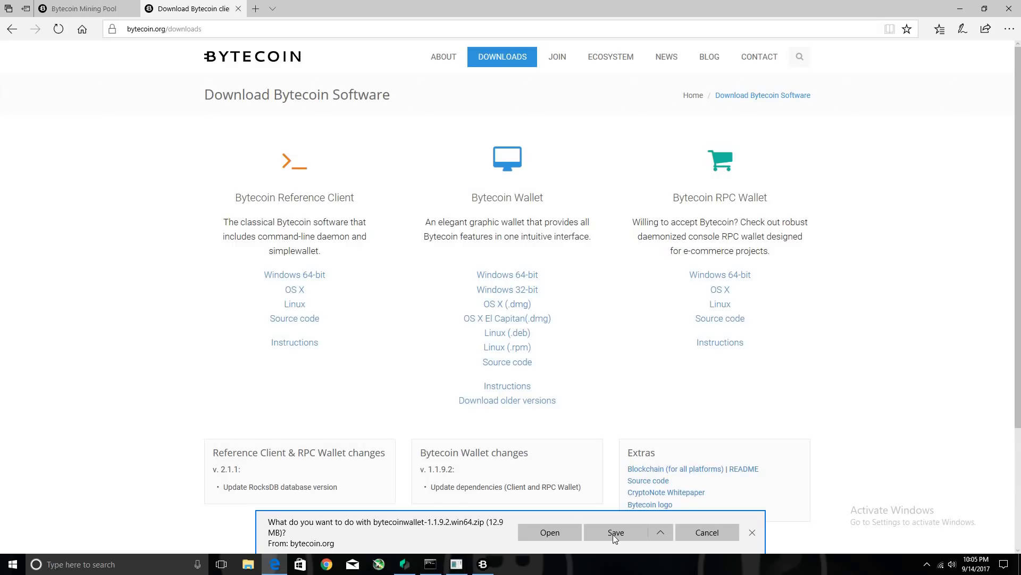
pyautogui.click(614, 532)
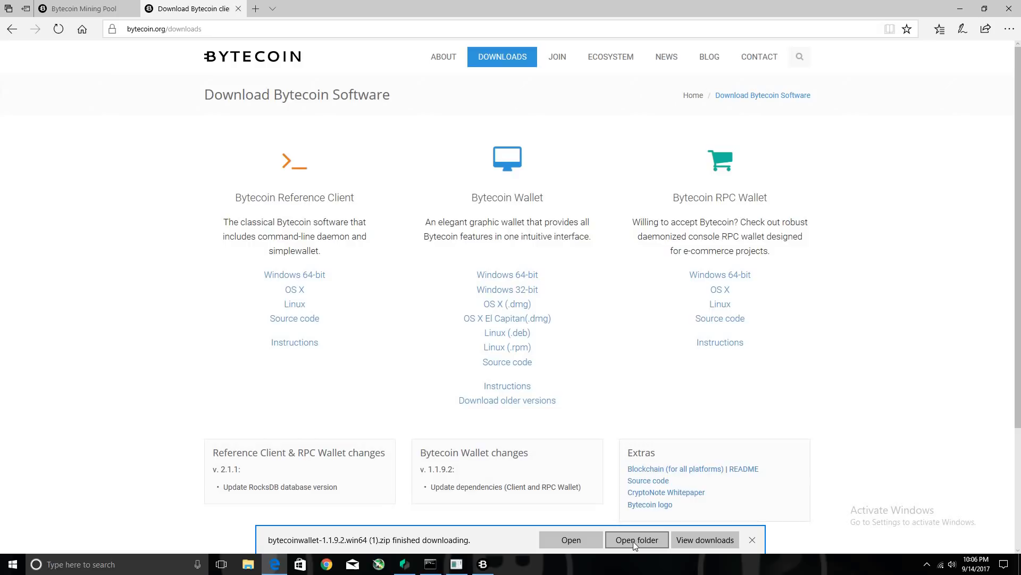
# Inspect the downloaded bytecoinwallet zip showing the bytecoinwallet-win64 folder, then close it
pyautogui.click(636, 539)
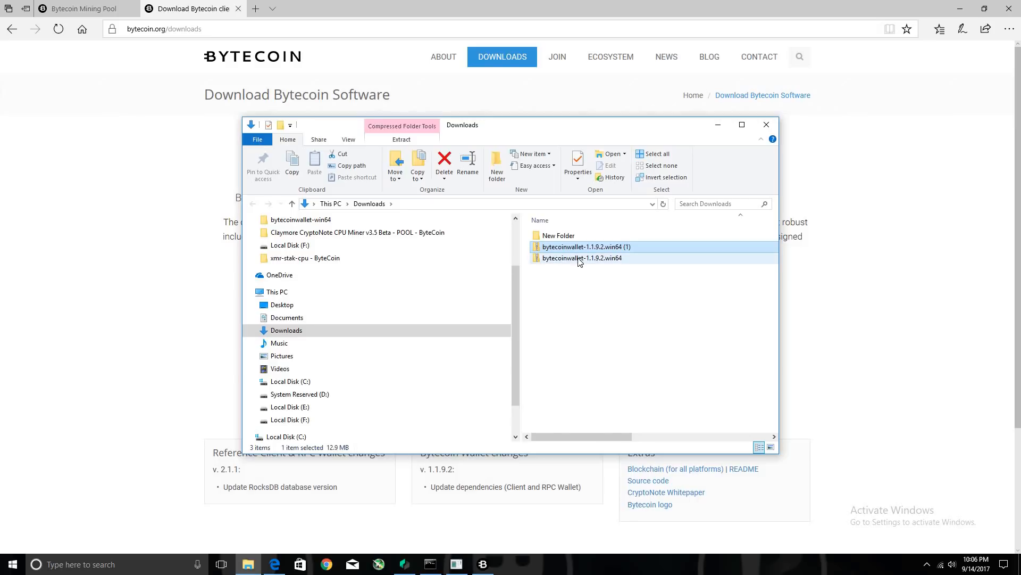
pyautogui.doubleClick(582, 258)
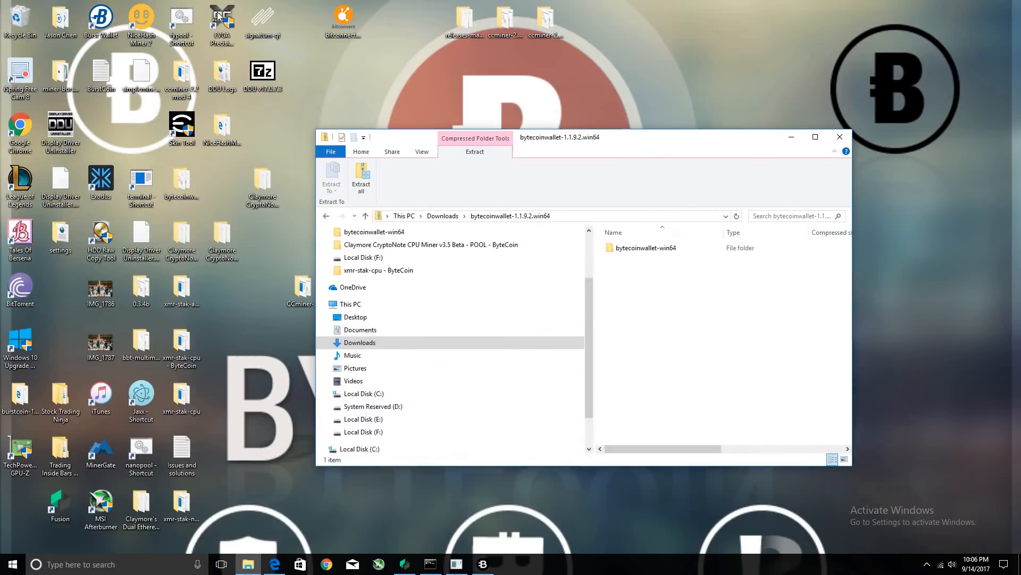
pyautogui.moveTo(646, 247); pyautogui.dragTo(352, 82)
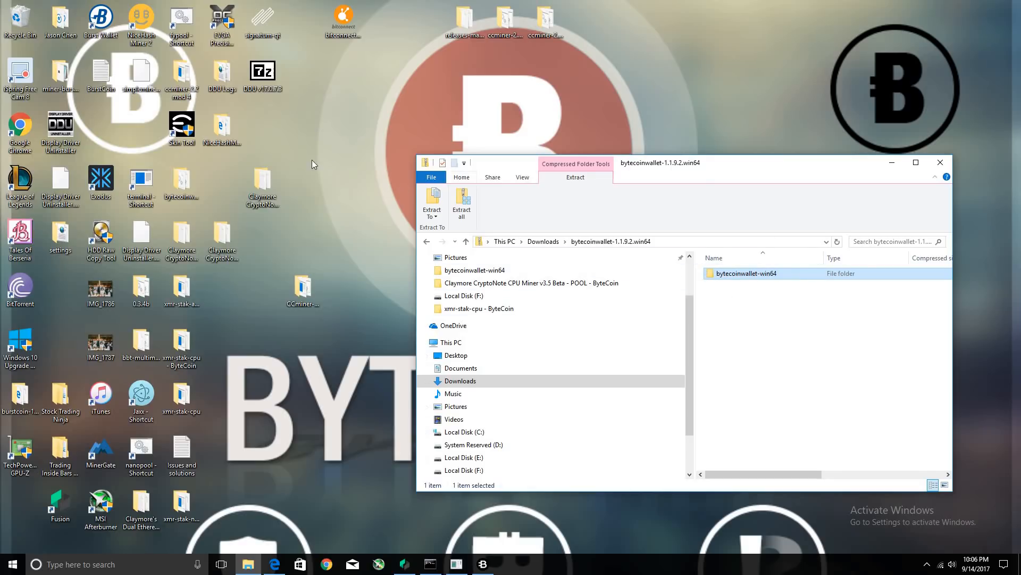
pyautogui.moveTo(939, 161)
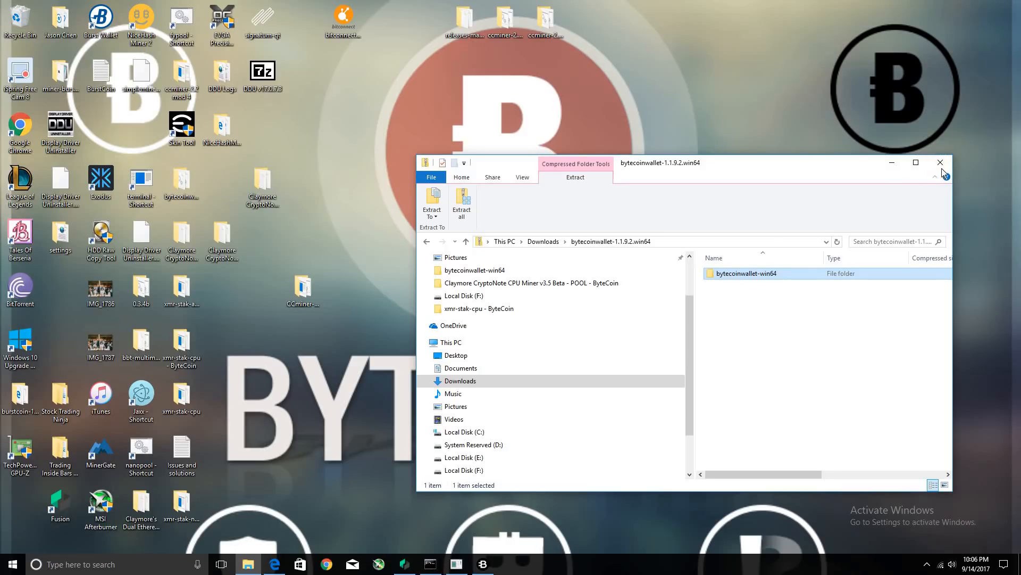
pyautogui.moveTo(940, 163)
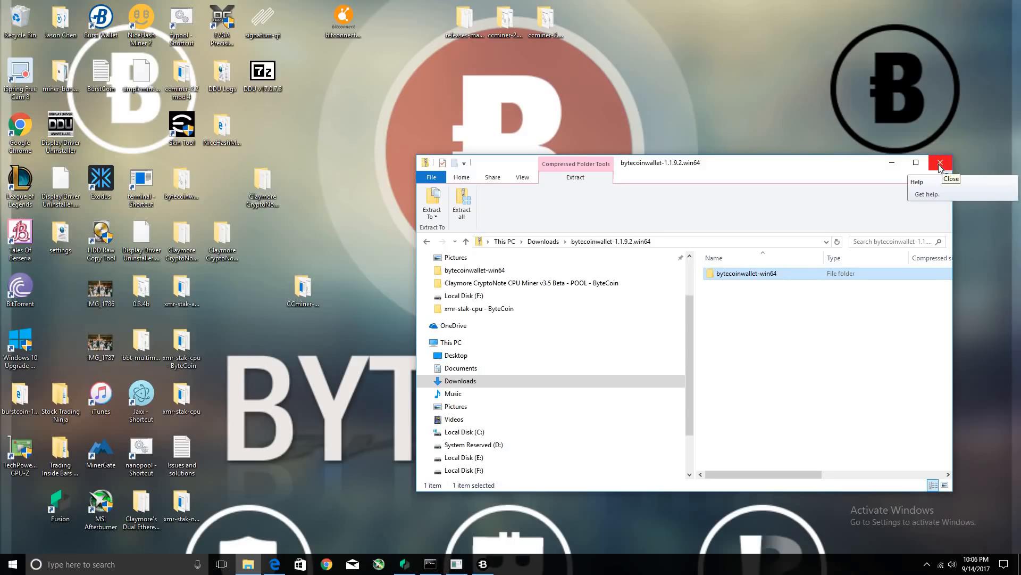
pyautogui.click(939, 163)
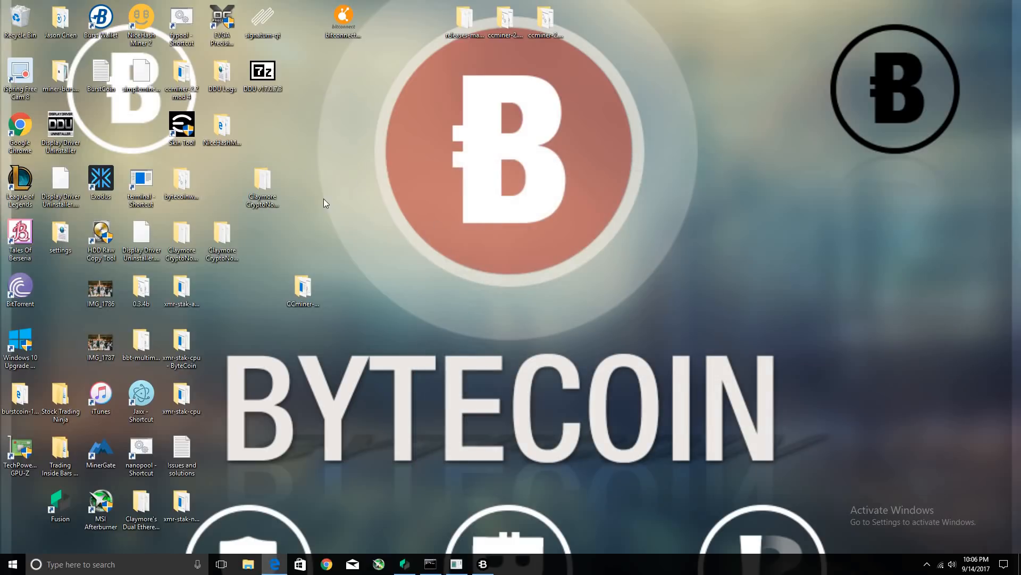
# Launch bytecoinwallet.exe from the bytecoinwallet-win64 folder on the desktop
pyautogui.click(182, 182)
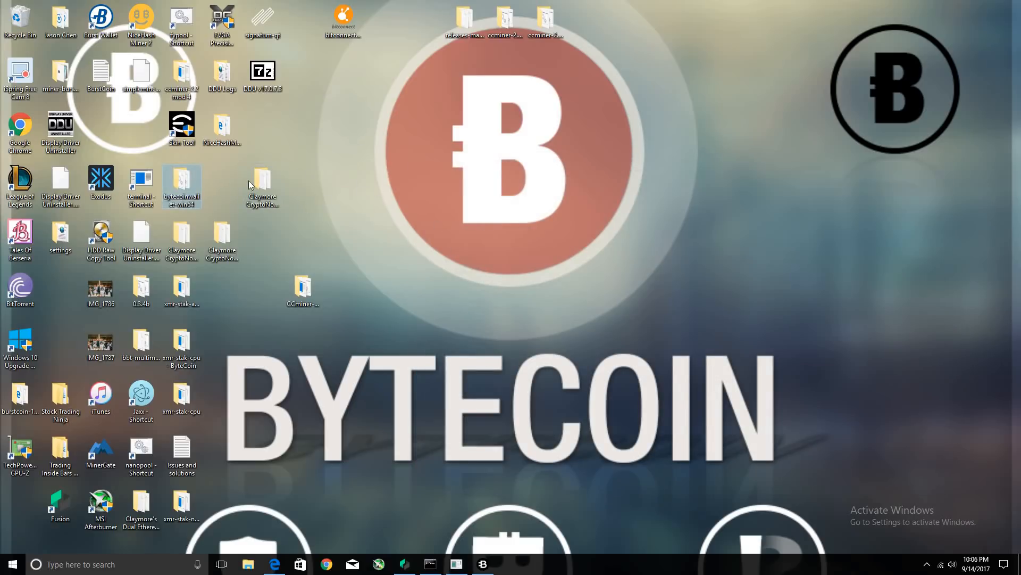
pyautogui.doubleClick(182, 185)
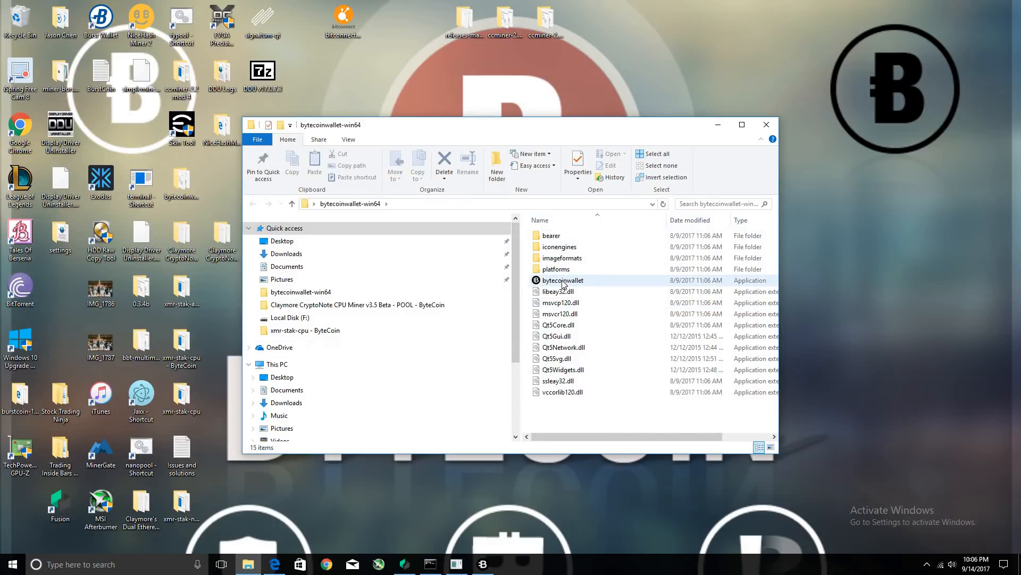
pyautogui.moveTo(562, 280)
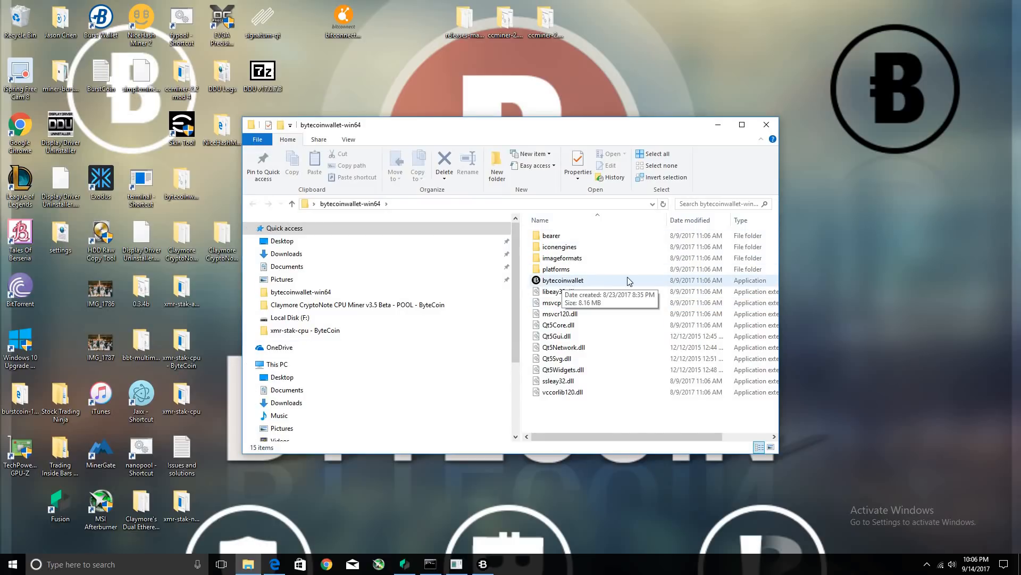
pyautogui.doubleClick(562, 279)
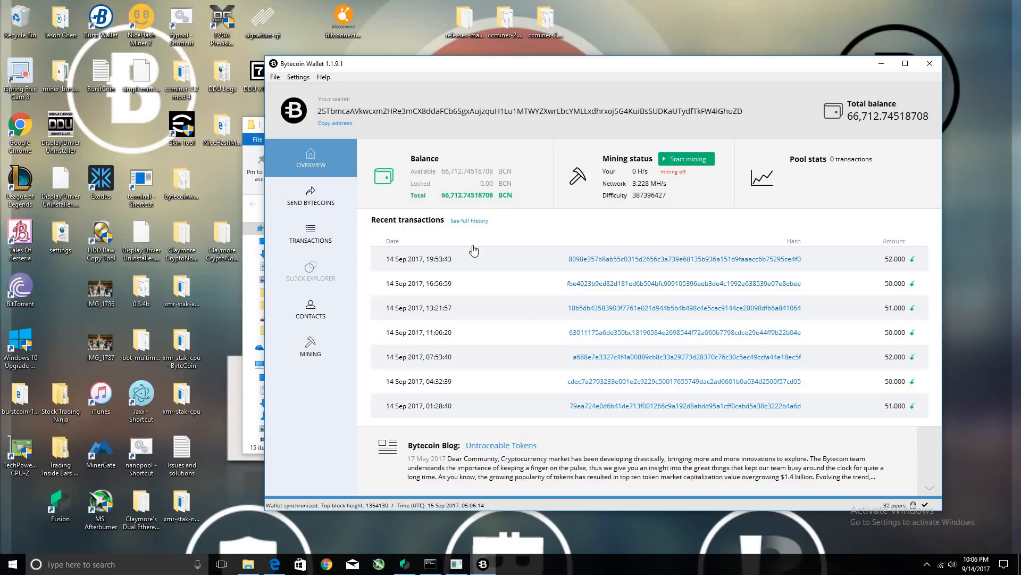
pyautogui.moveTo(605, 209)
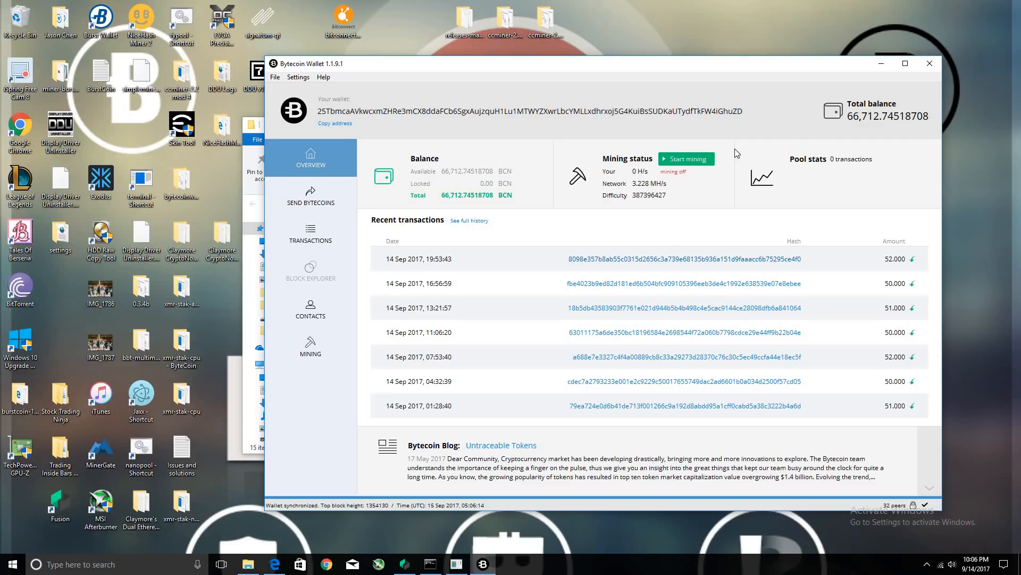
pyautogui.moveTo(648, 126)
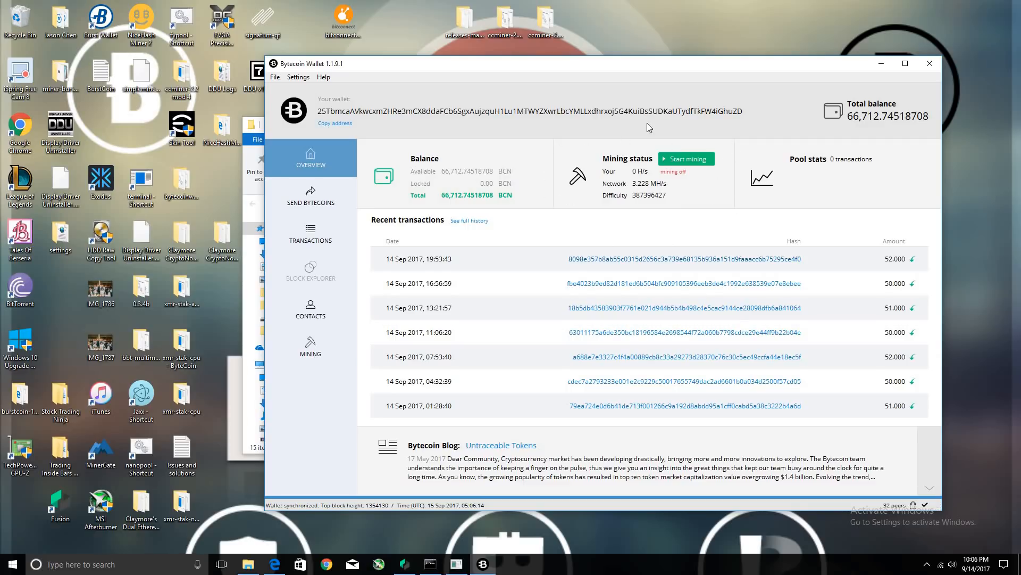
pyautogui.moveTo(620, 225)
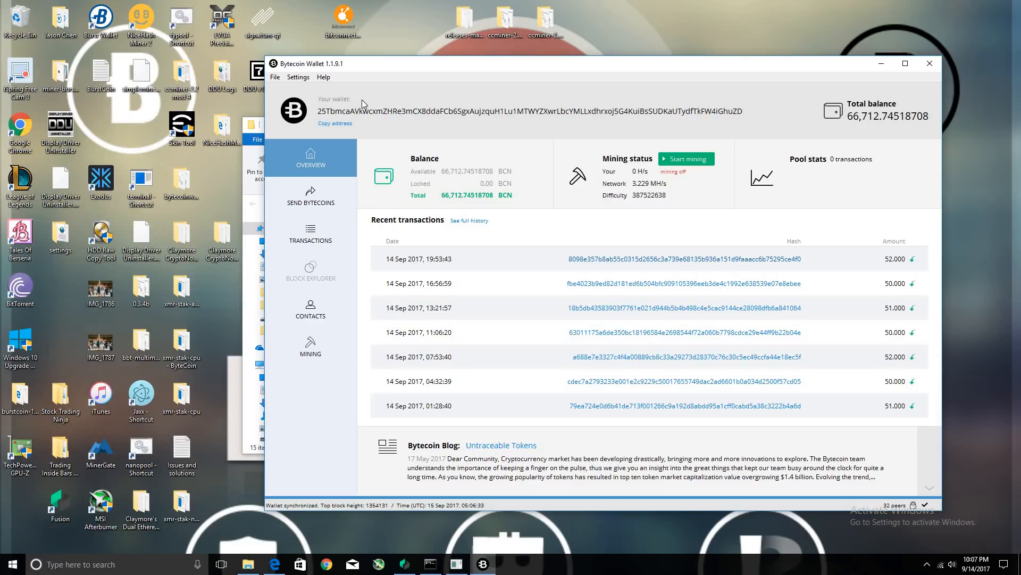
pyautogui.moveTo(272, 509)
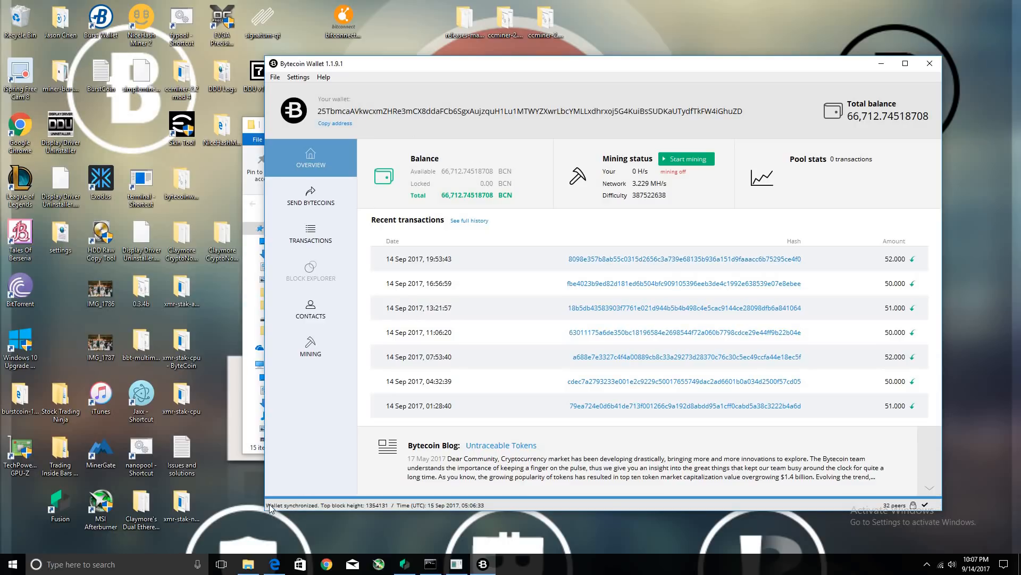
pyautogui.moveTo(436, 509)
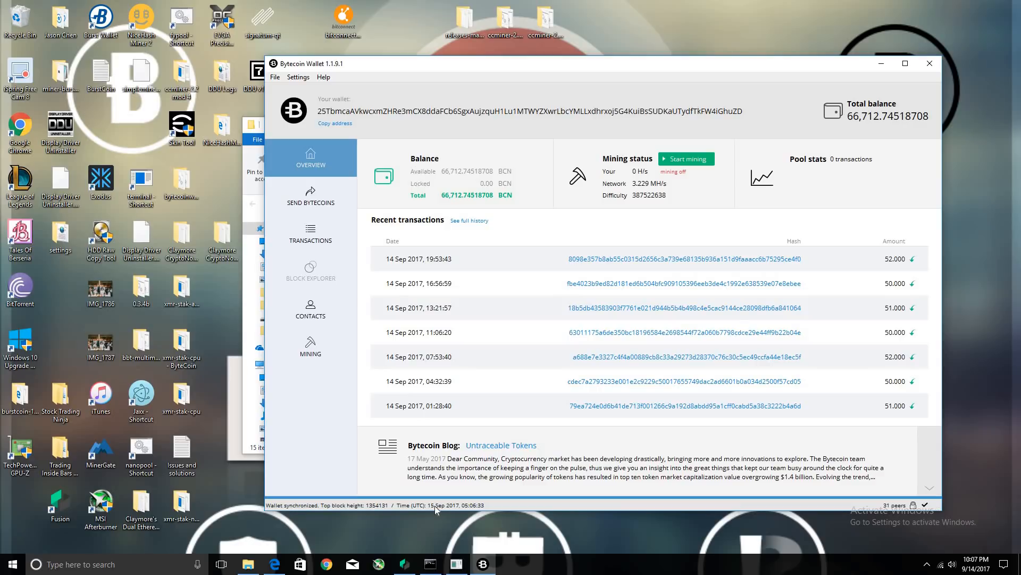
pyautogui.moveTo(433, 512)
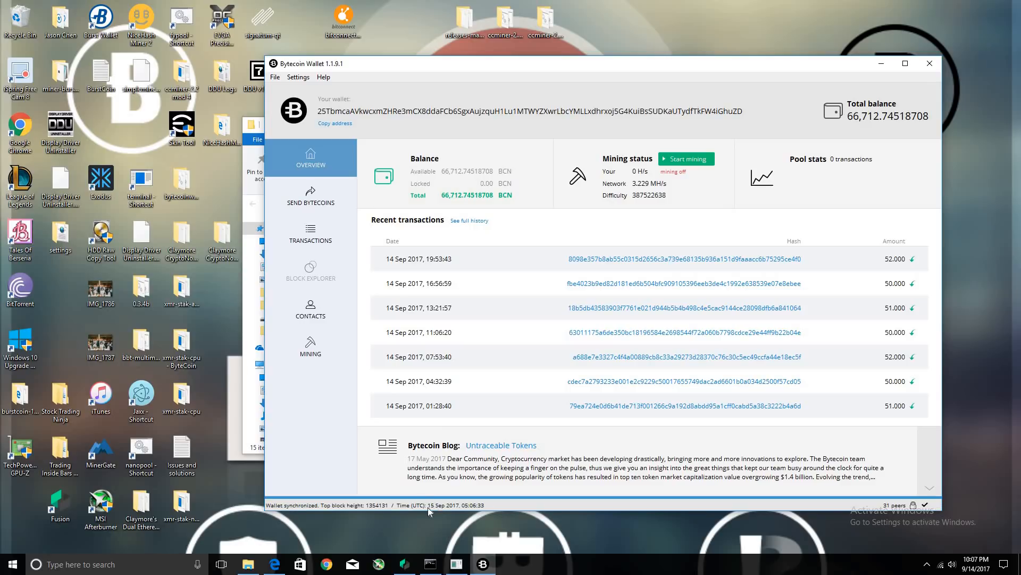
pyautogui.moveTo(320, 117)
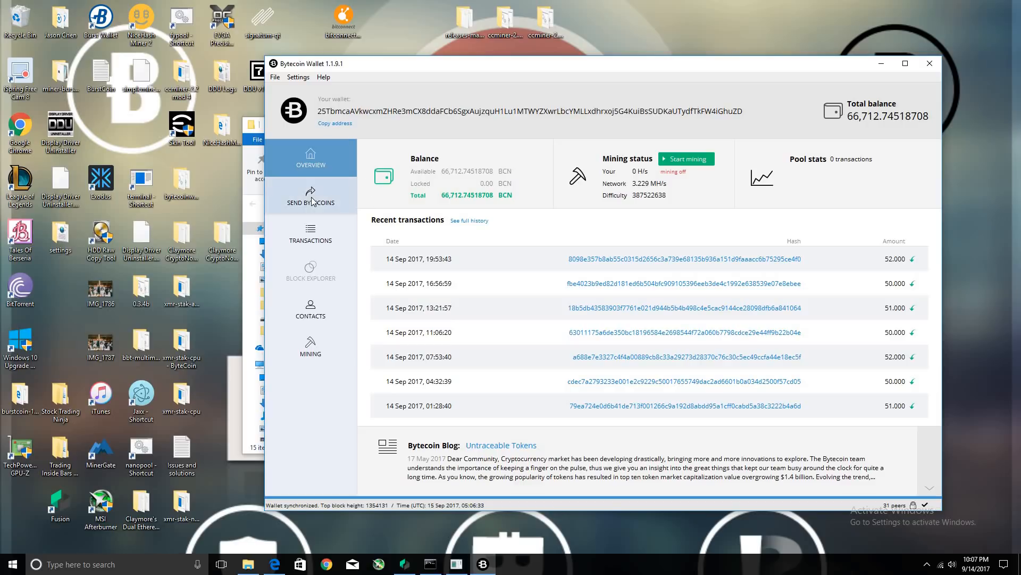
# Review the full transactions list, then show the File menu's wallet actions
pyautogui.click(309, 234)
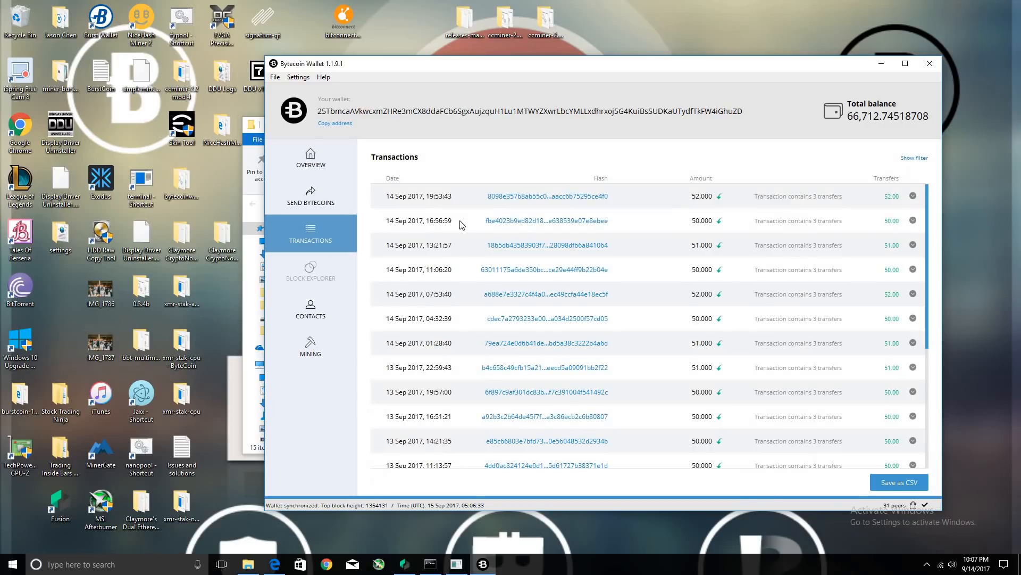
pyautogui.scroll(-3)
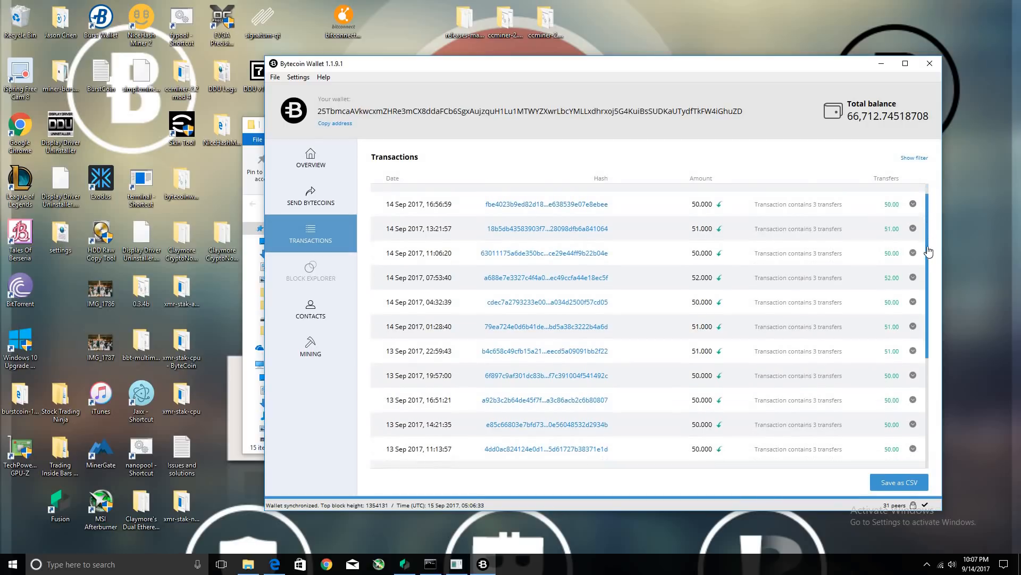
pyautogui.scroll(-3)
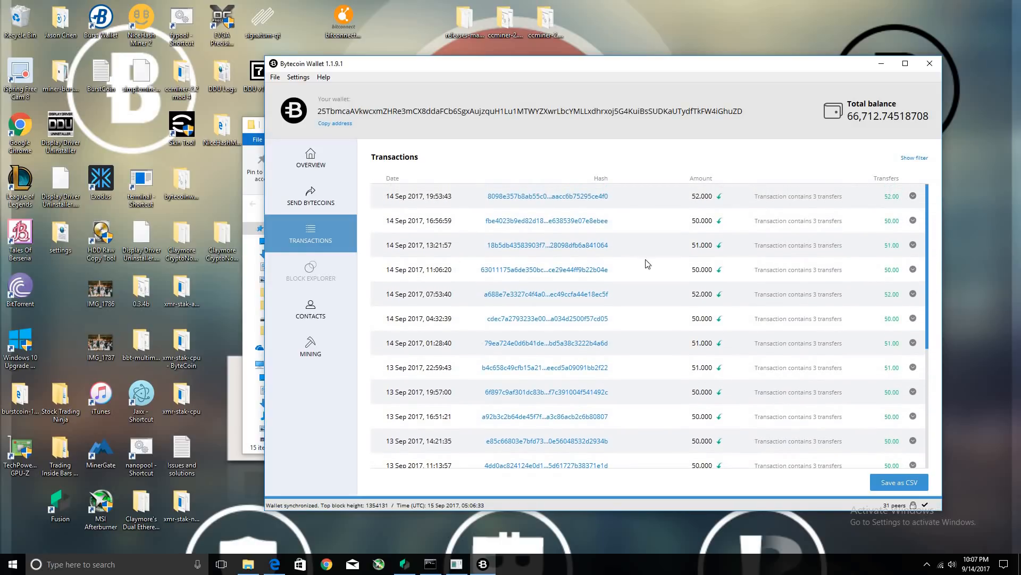
pyautogui.moveTo(735, 216)
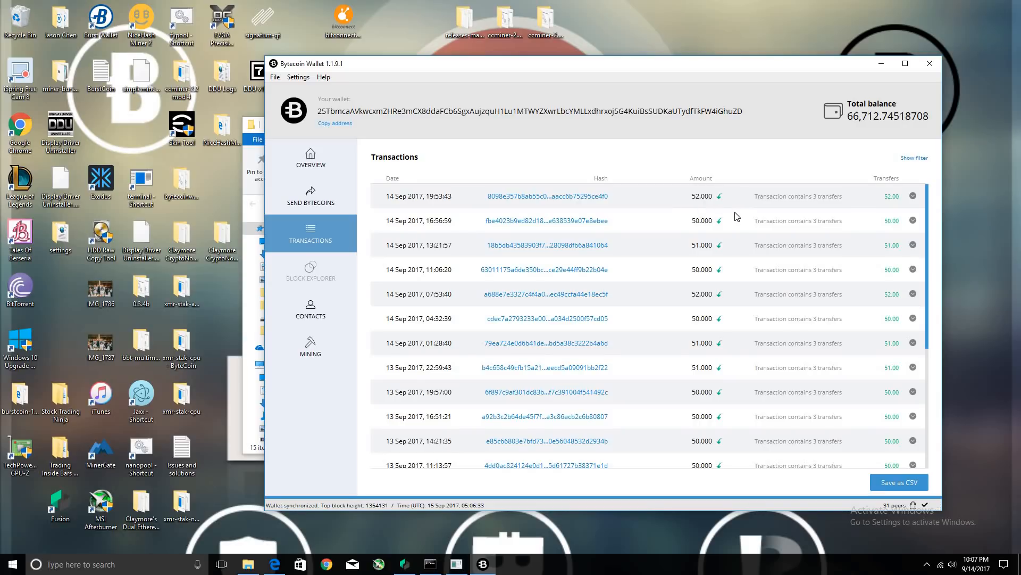
pyautogui.moveTo(684, 233)
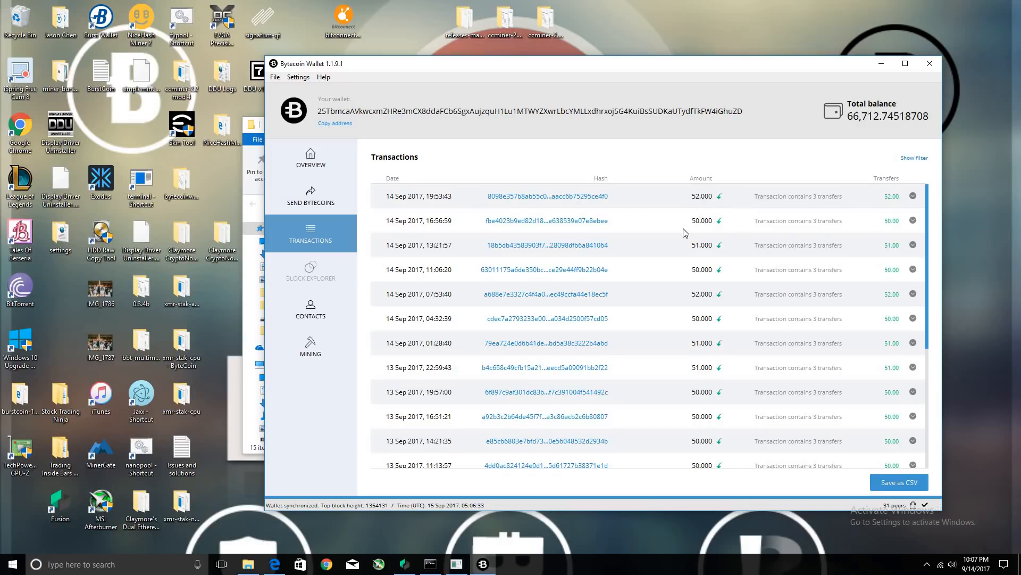
pyautogui.moveTo(429, 198)
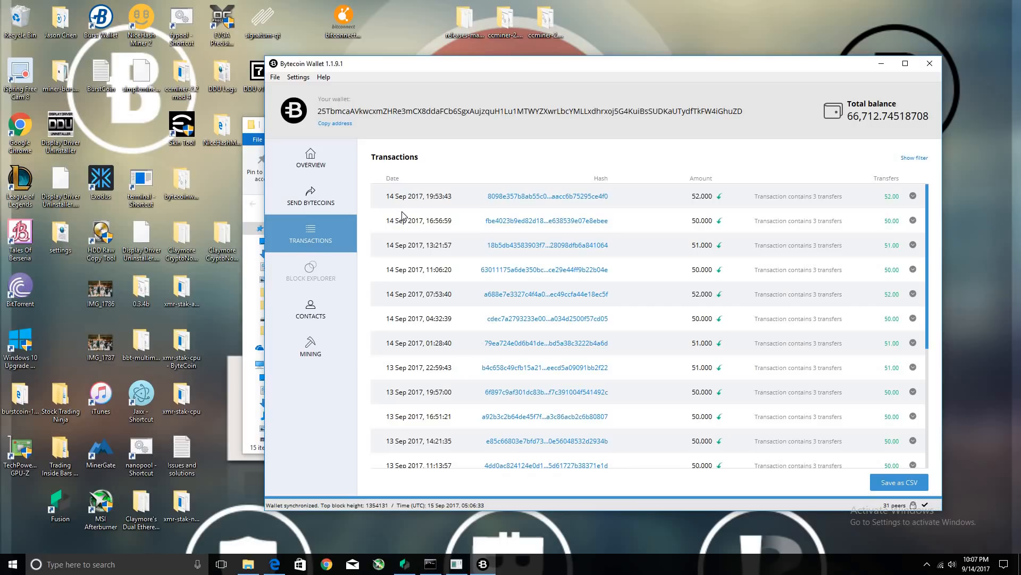
pyautogui.moveTo(277, 83)
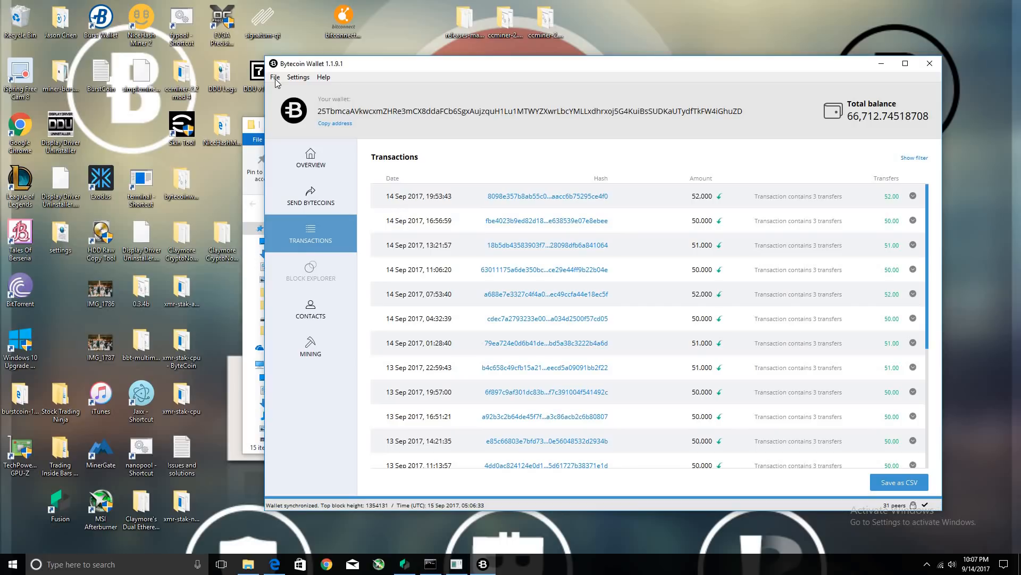
pyautogui.click(274, 77)
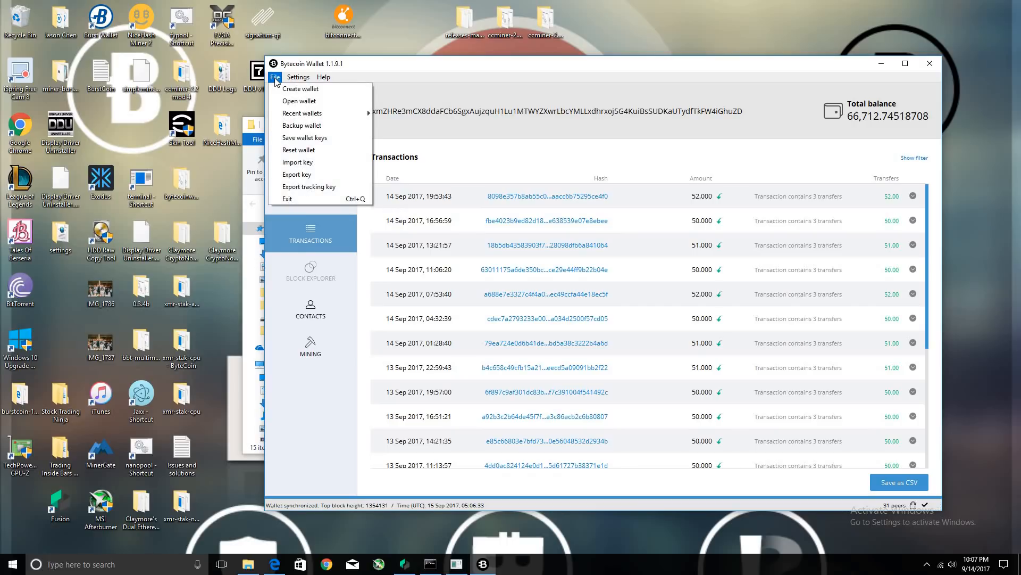
pyautogui.moveTo(300, 102)
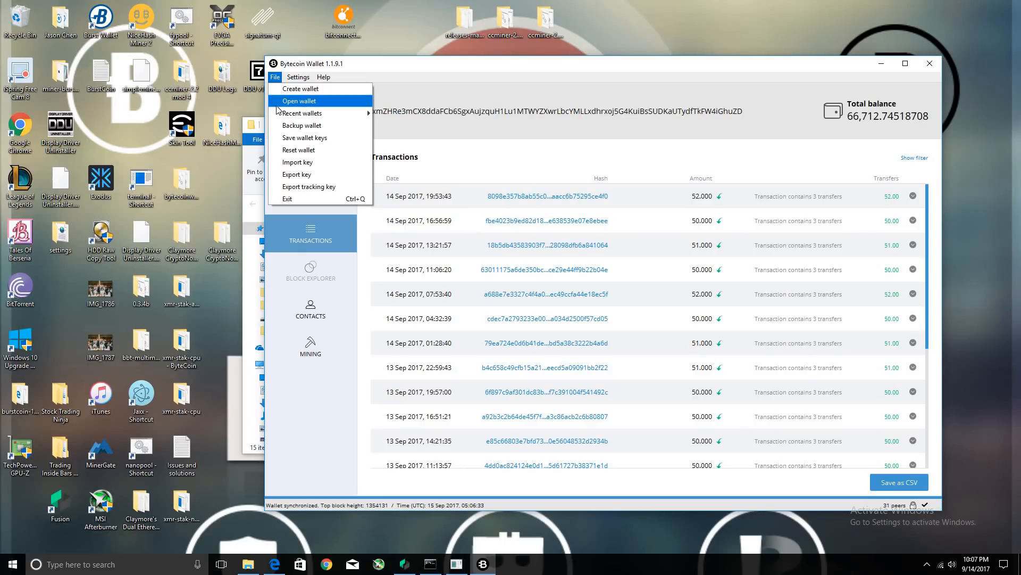
pyautogui.moveTo(402, 92)
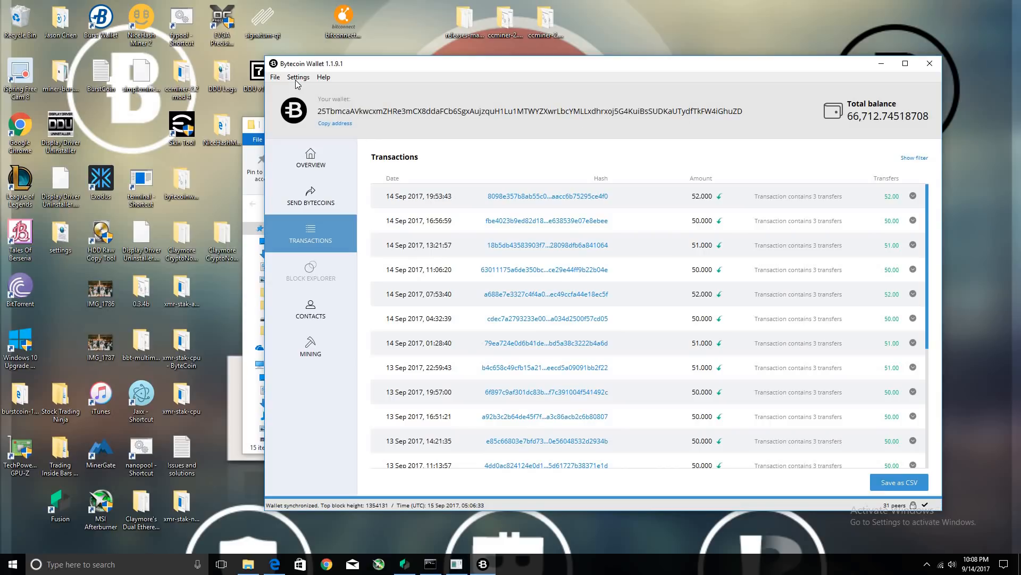
# Show the Settings menu with change password, preferences and themes options
pyautogui.click(298, 77)
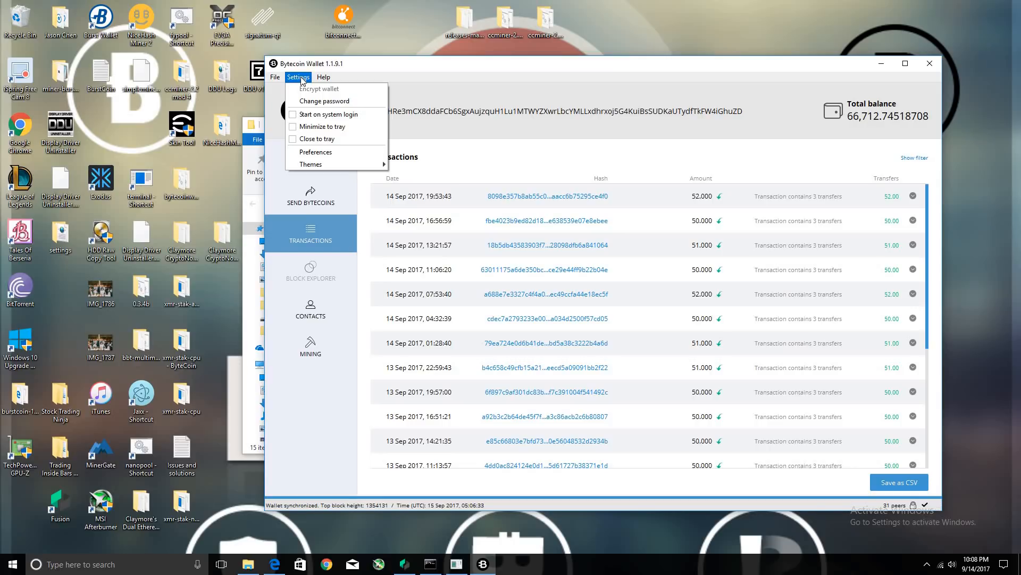
# Open Preferences showing the remote daemon bcnrps.ebrahma.com on port 8081
pyautogui.click(315, 152)
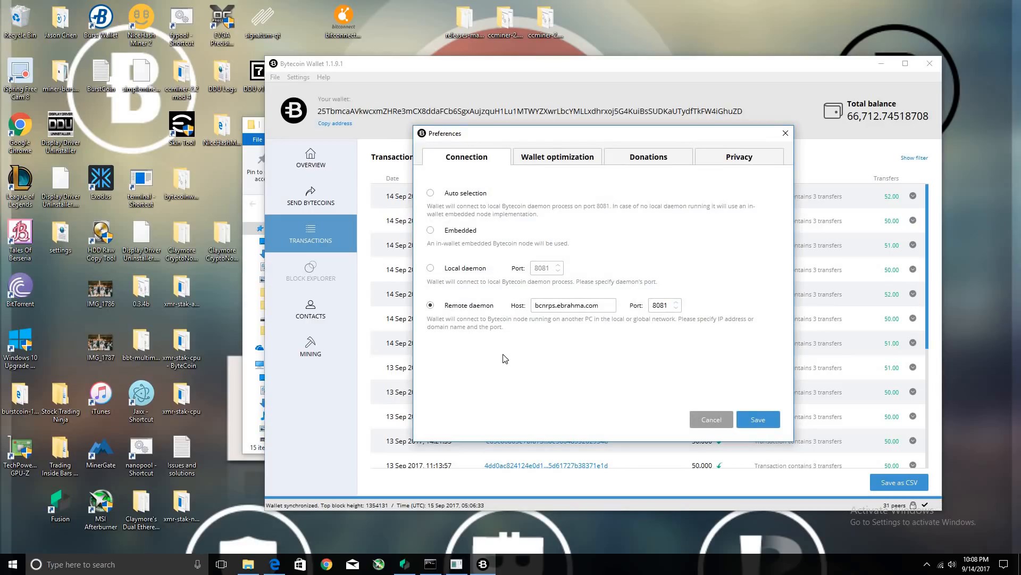
pyautogui.moveTo(681, 316)
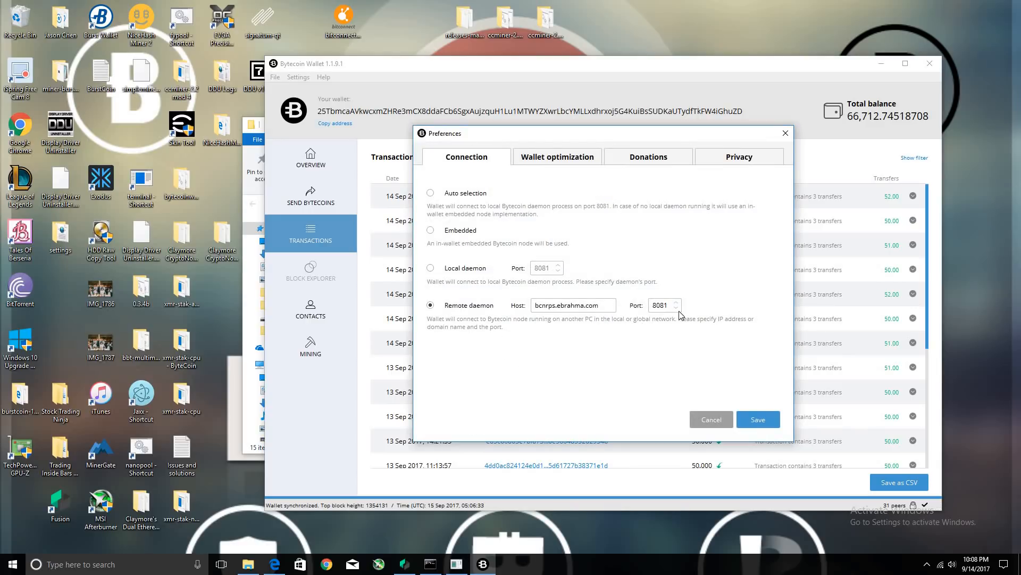
pyautogui.moveTo(517, 322)
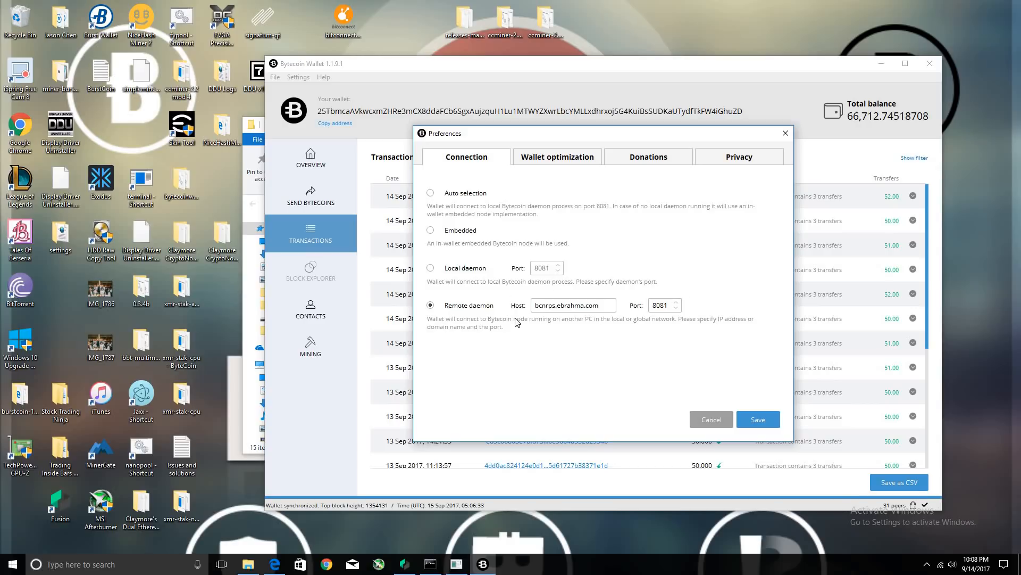
pyautogui.moveTo(549, 325)
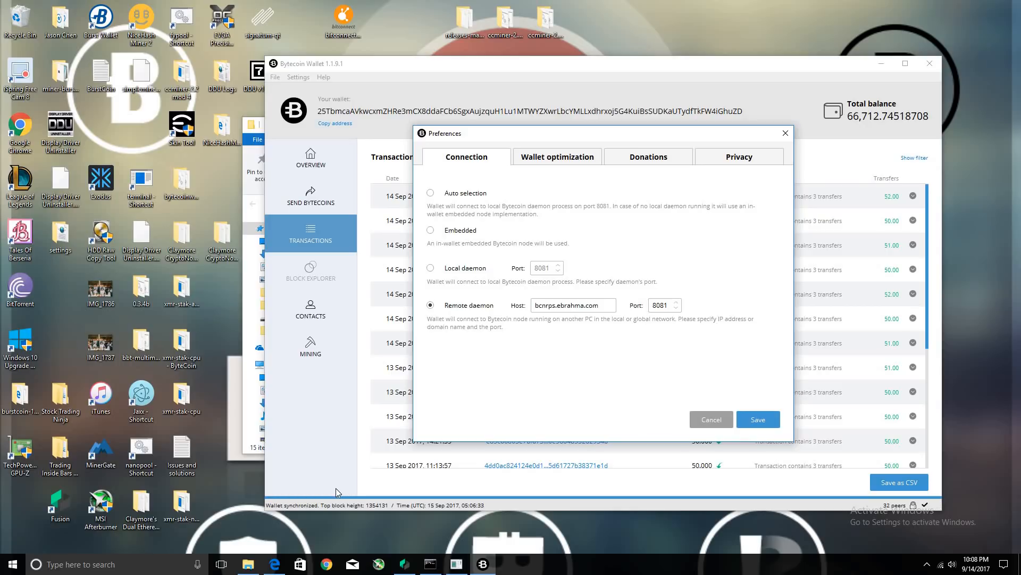
pyautogui.moveTo(587, 353)
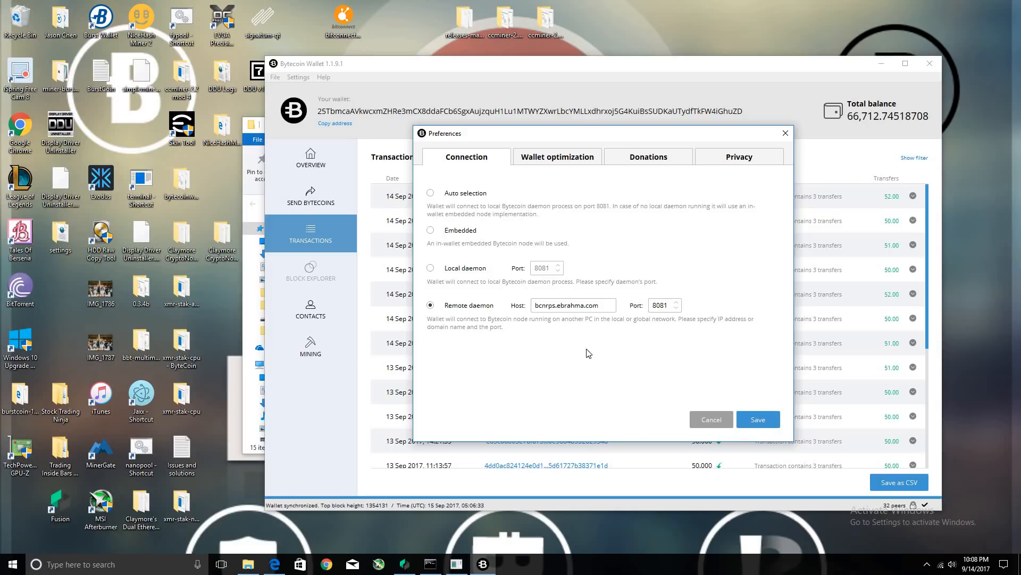
pyautogui.moveTo(640, 307)
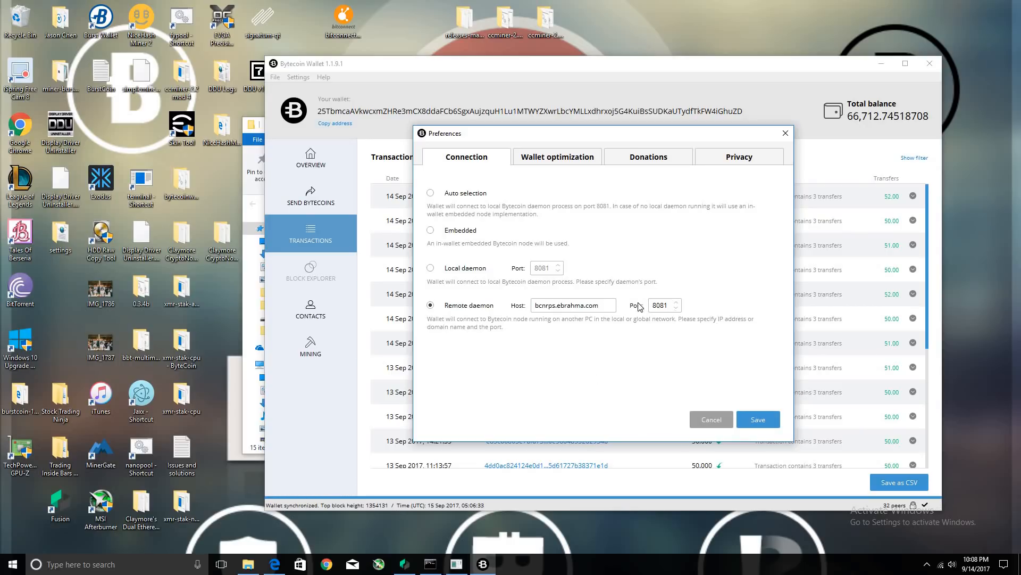
pyautogui.moveTo(633, 310)
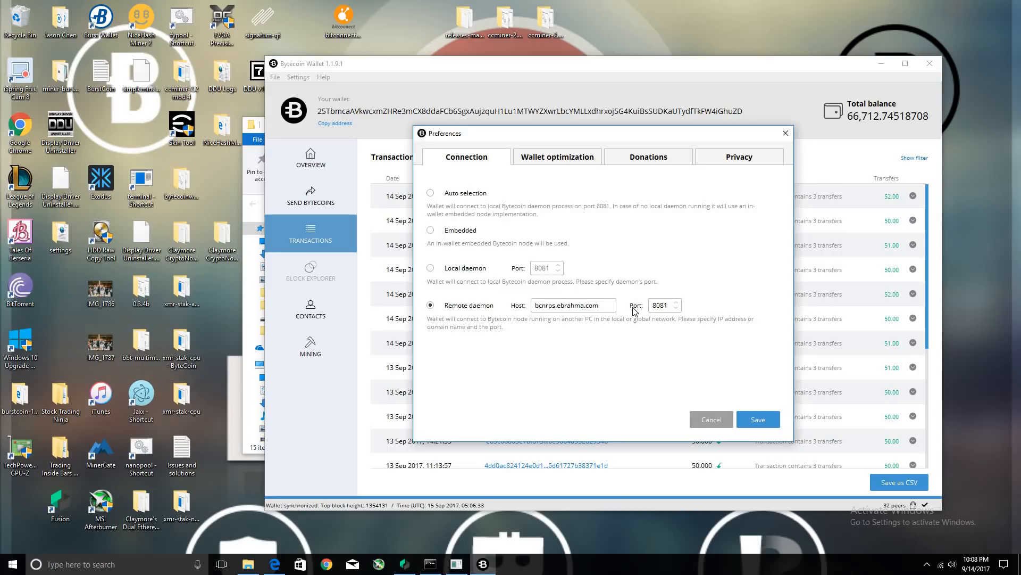
pyautogui.moveTo(332, 313)
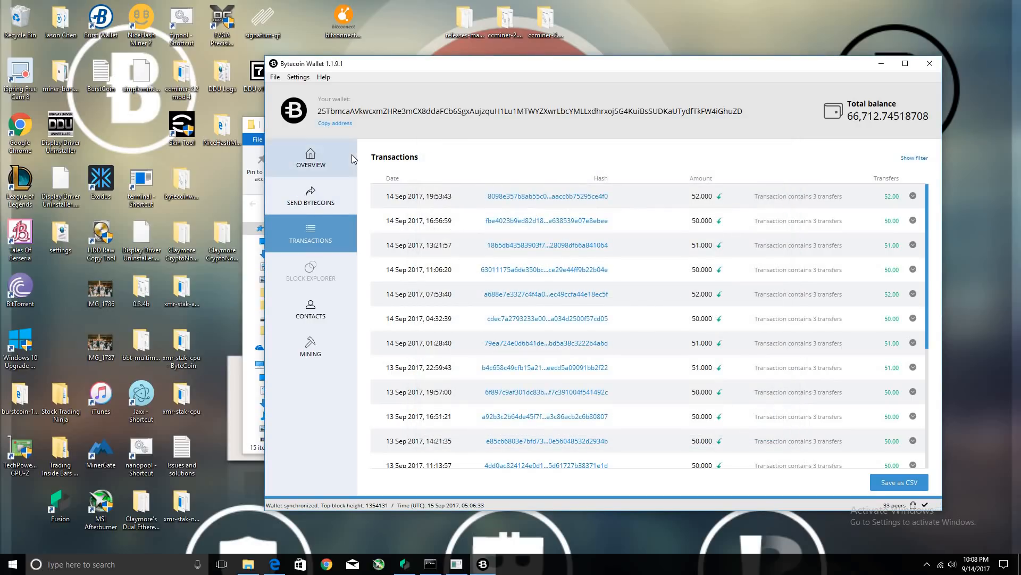
pyautogui.moveTo(651, 161)
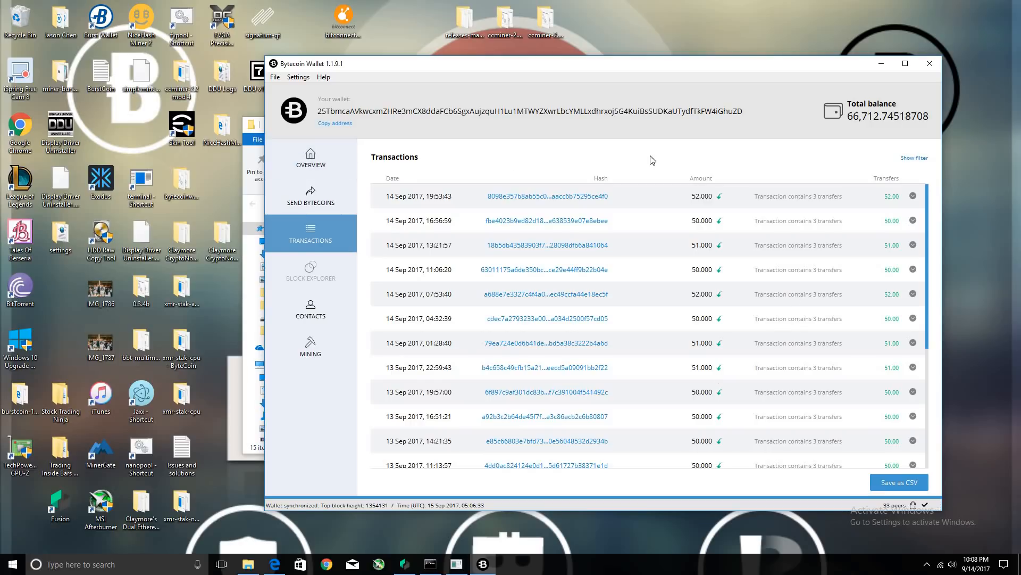
pyautogui.moveTo(310, 158)
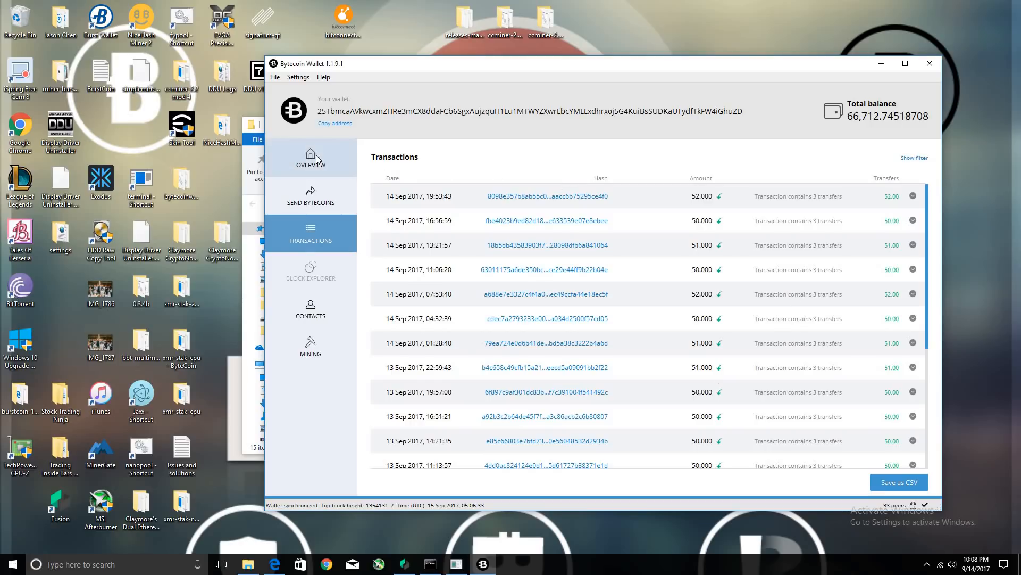
# Return to the Overview showing the 66,712.74518708 BCN balance and recent transactions
pyautogui.click(311, 156)
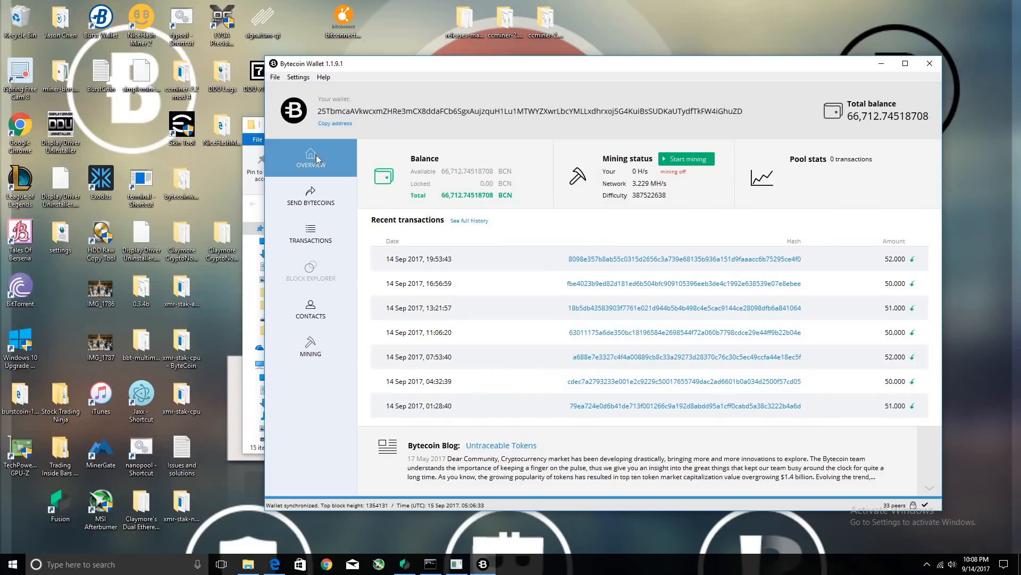
pyautogui.moveTo(441, 452)
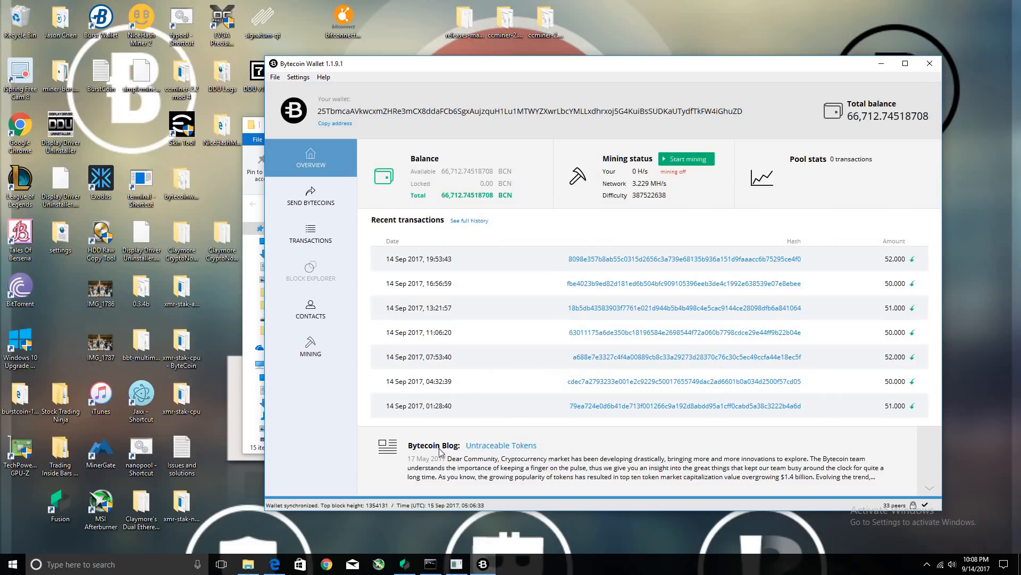
pyautogui.moveTo(459, 507)
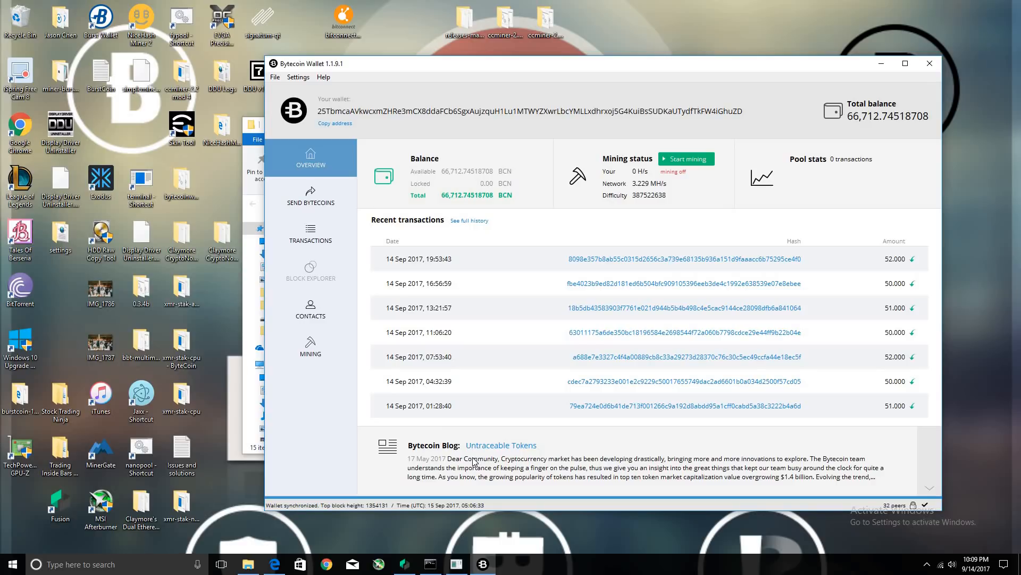
pyautogui.moveTo(491, 193)
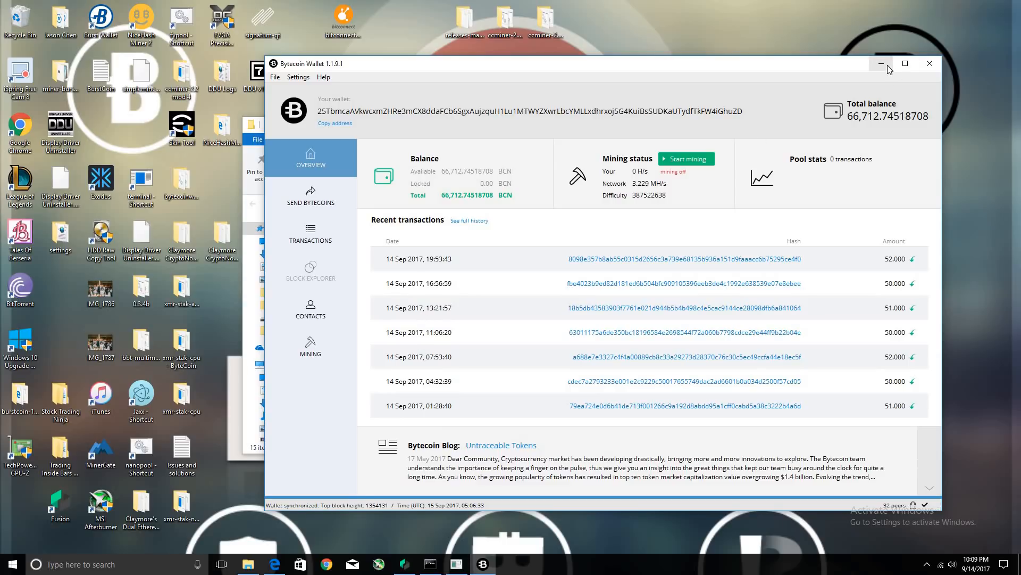
pyautogui.moveTo(880, 63)
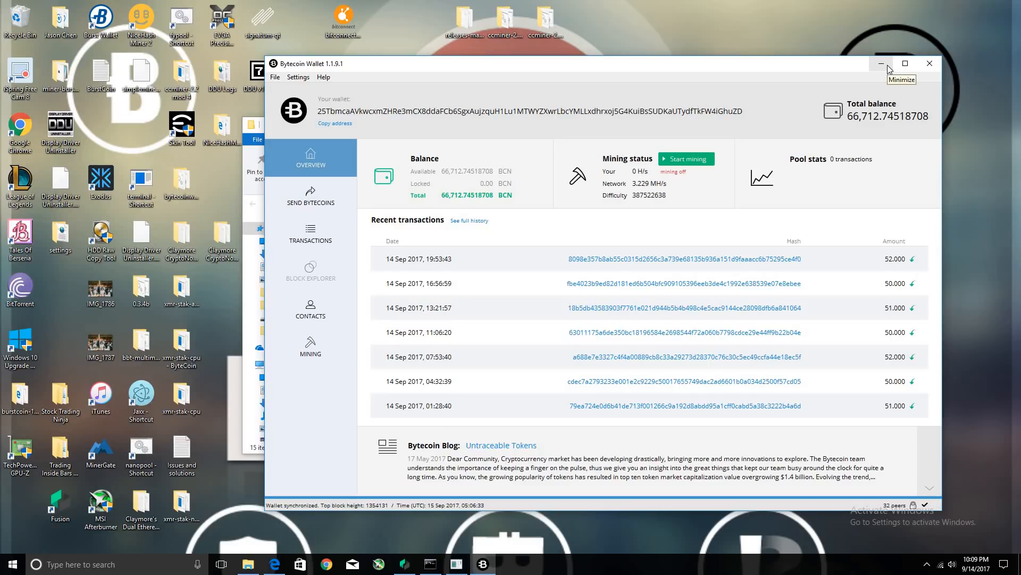
pyautogui.moveTo(457, 562)
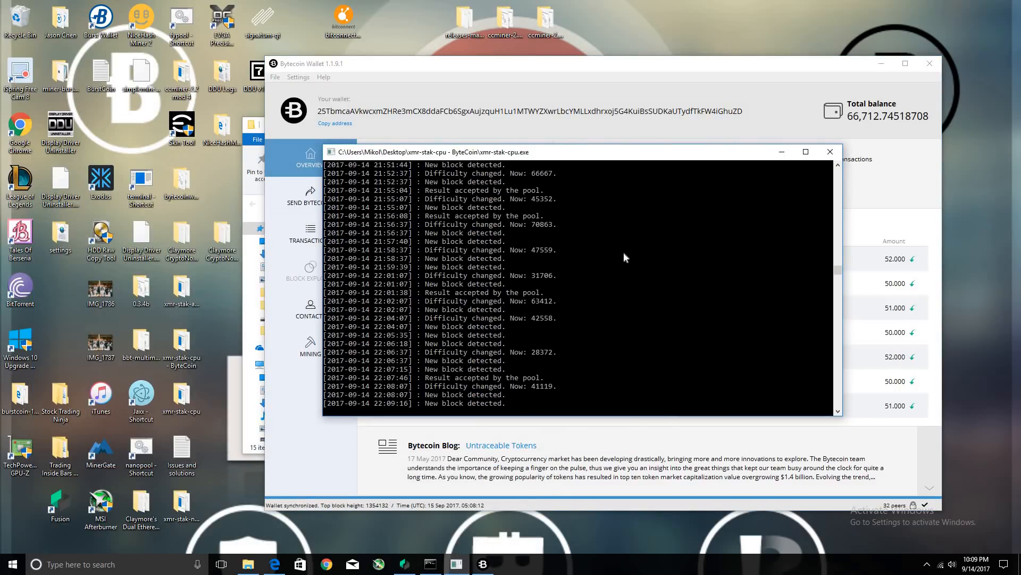
pyautogui.moveTo(494, 175)
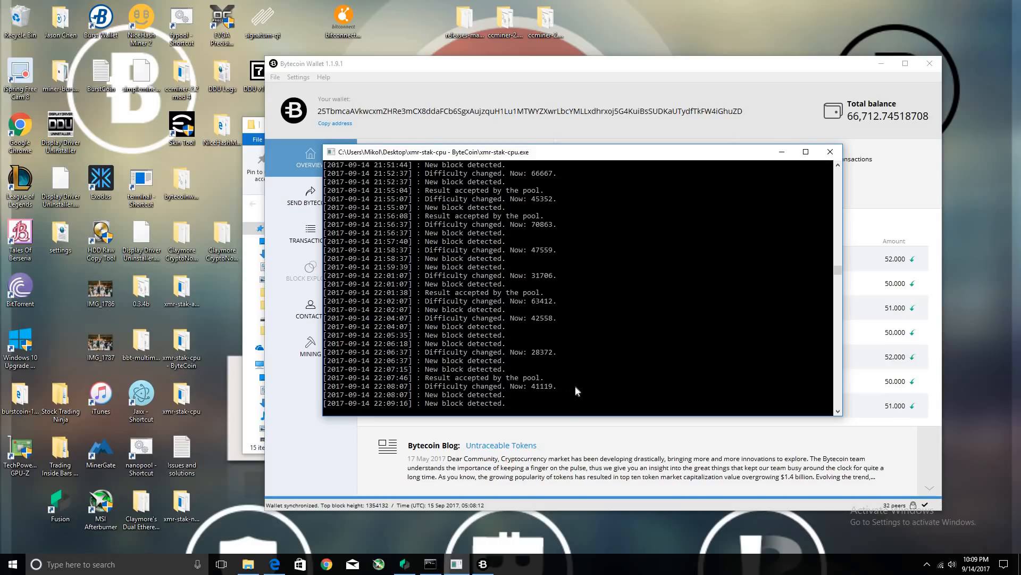
pyautogui.moveTo(625, 378)
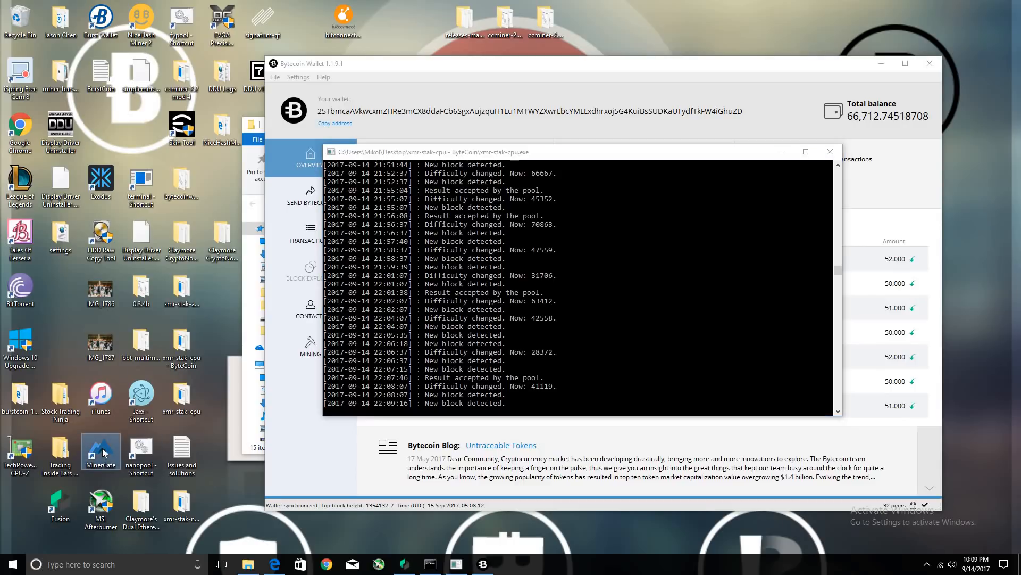
pyautogui.moveTo(101, 449)
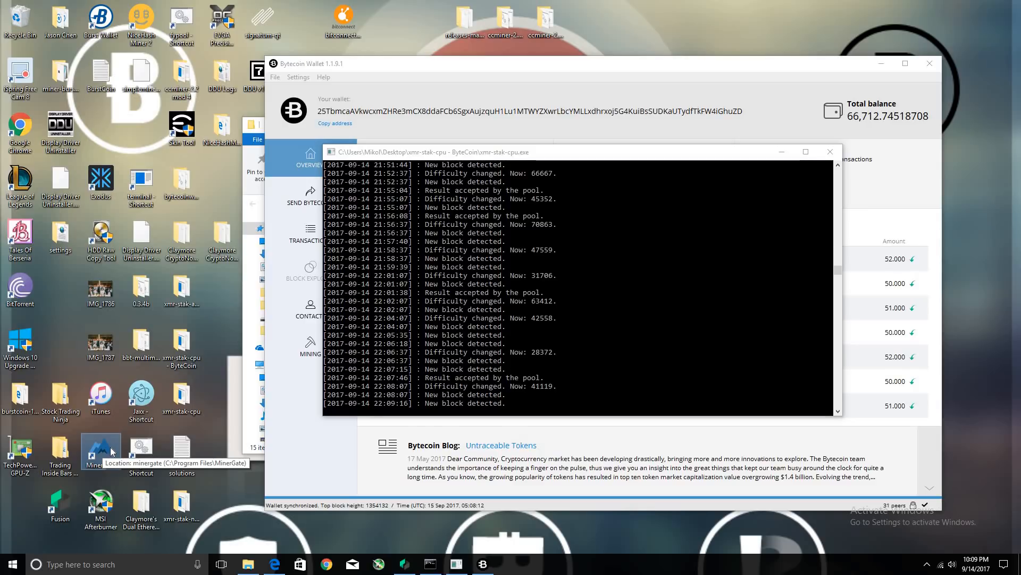
pyautogui.moveTo(584, 407)
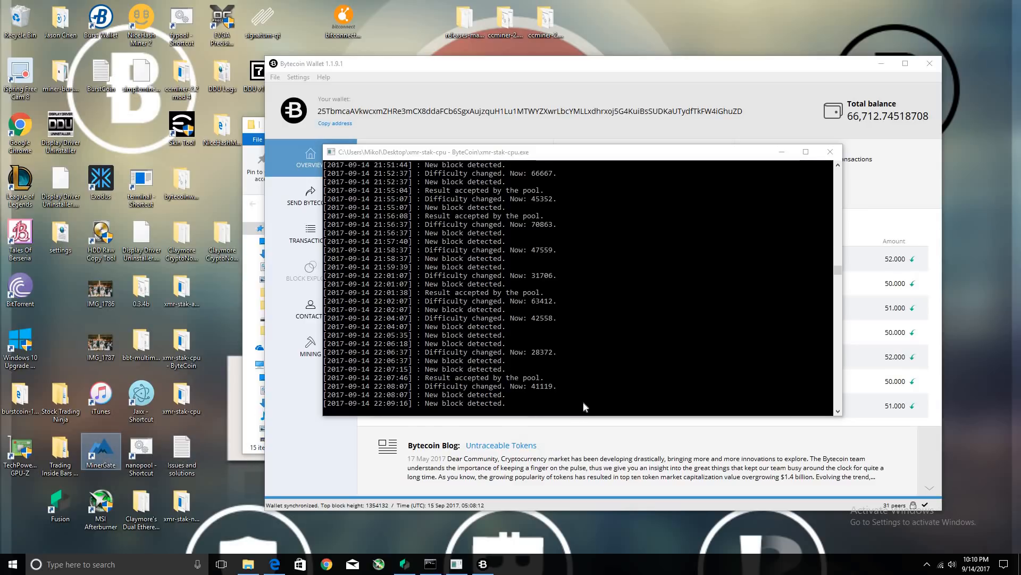
pyautogui.moveTo(603, 372)
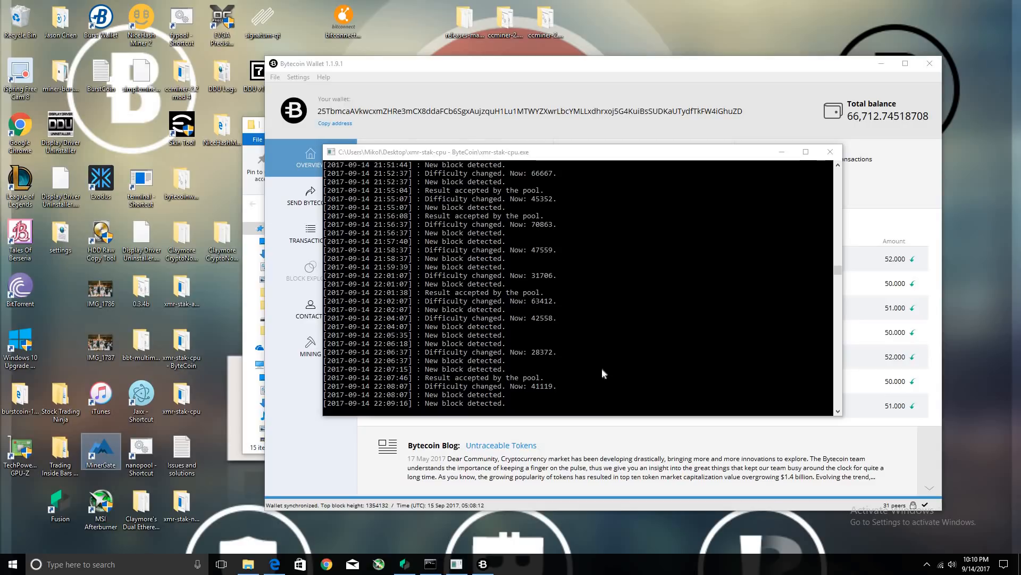